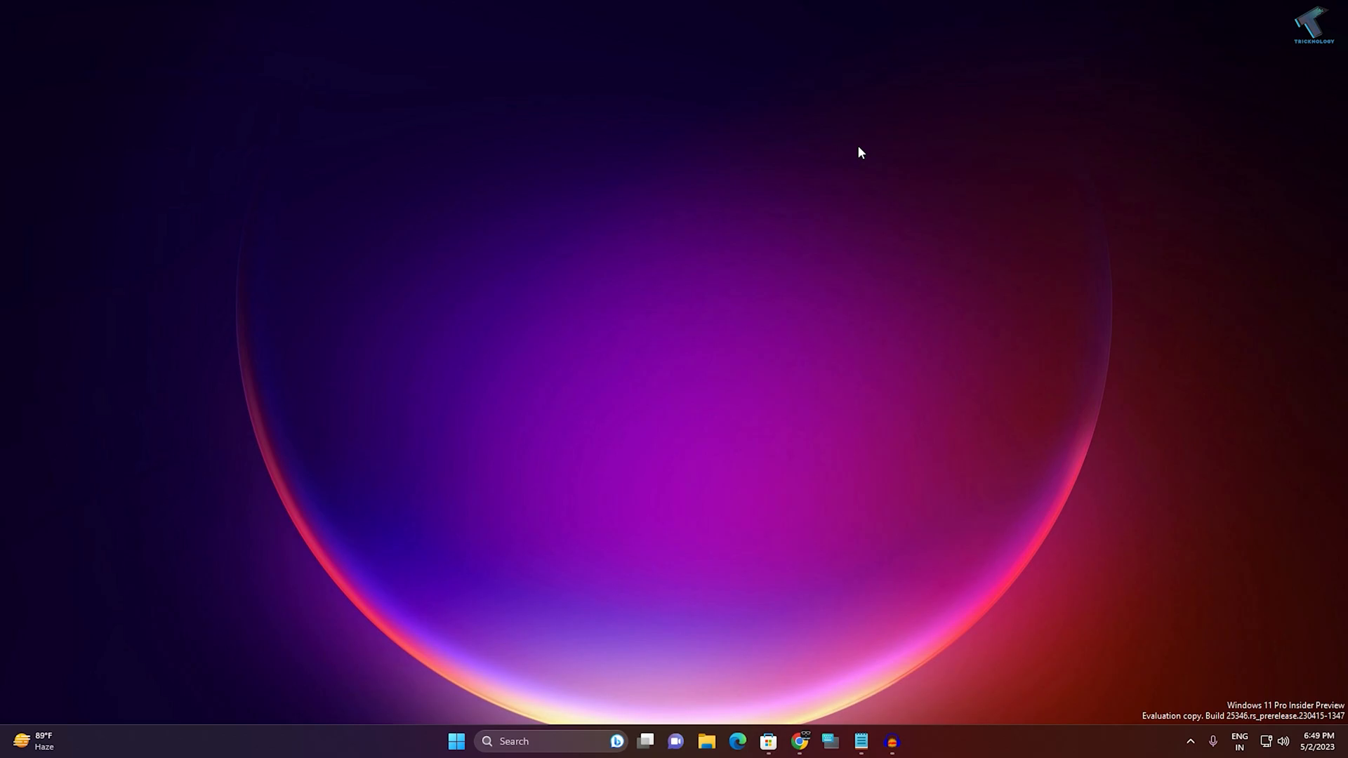
{"action": "mouse_move", "coordinate": [870, 553]}
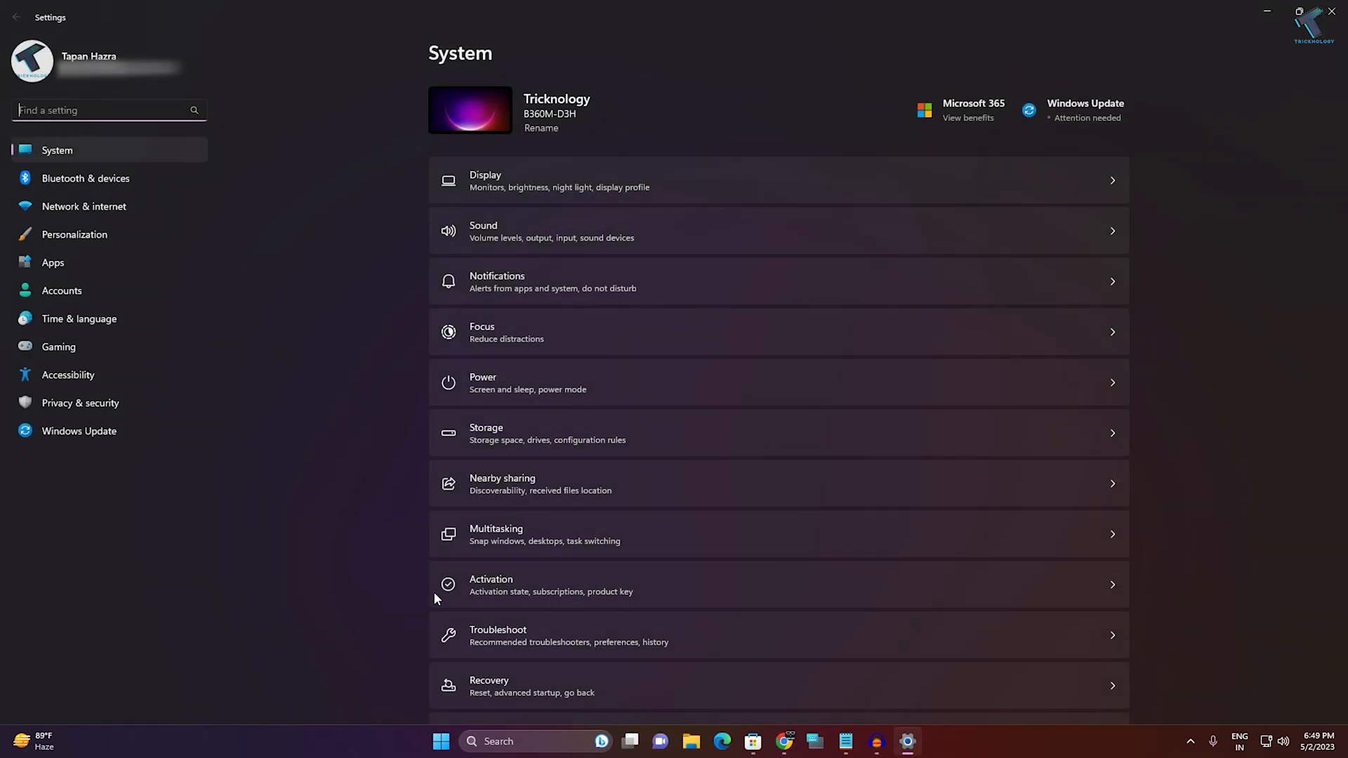
{"action": "mouse_move", "coordinate": [123, 262]}
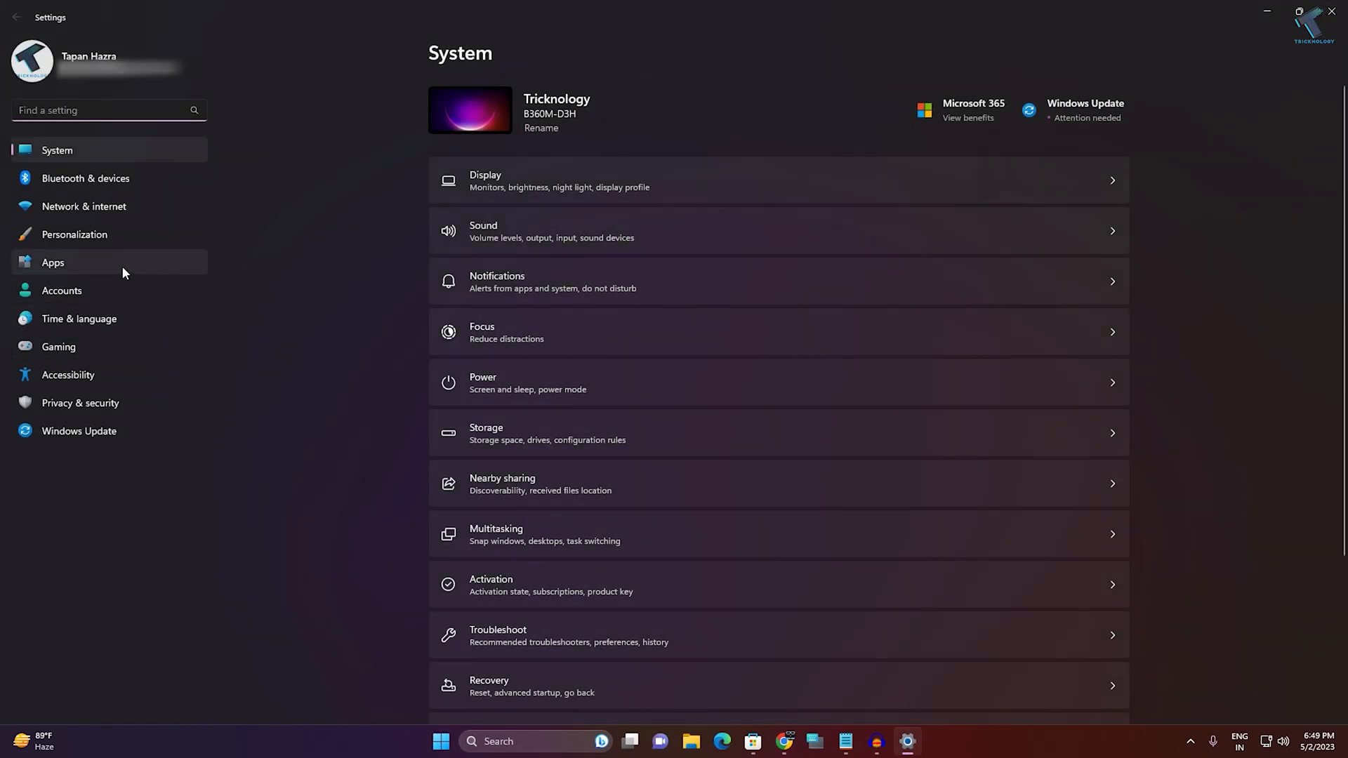
- From Apps settings, enable Windows PowerShell 2.0 and its Engine in Windows Features
{"action": "left_click", "coordinate": [52, 262]}
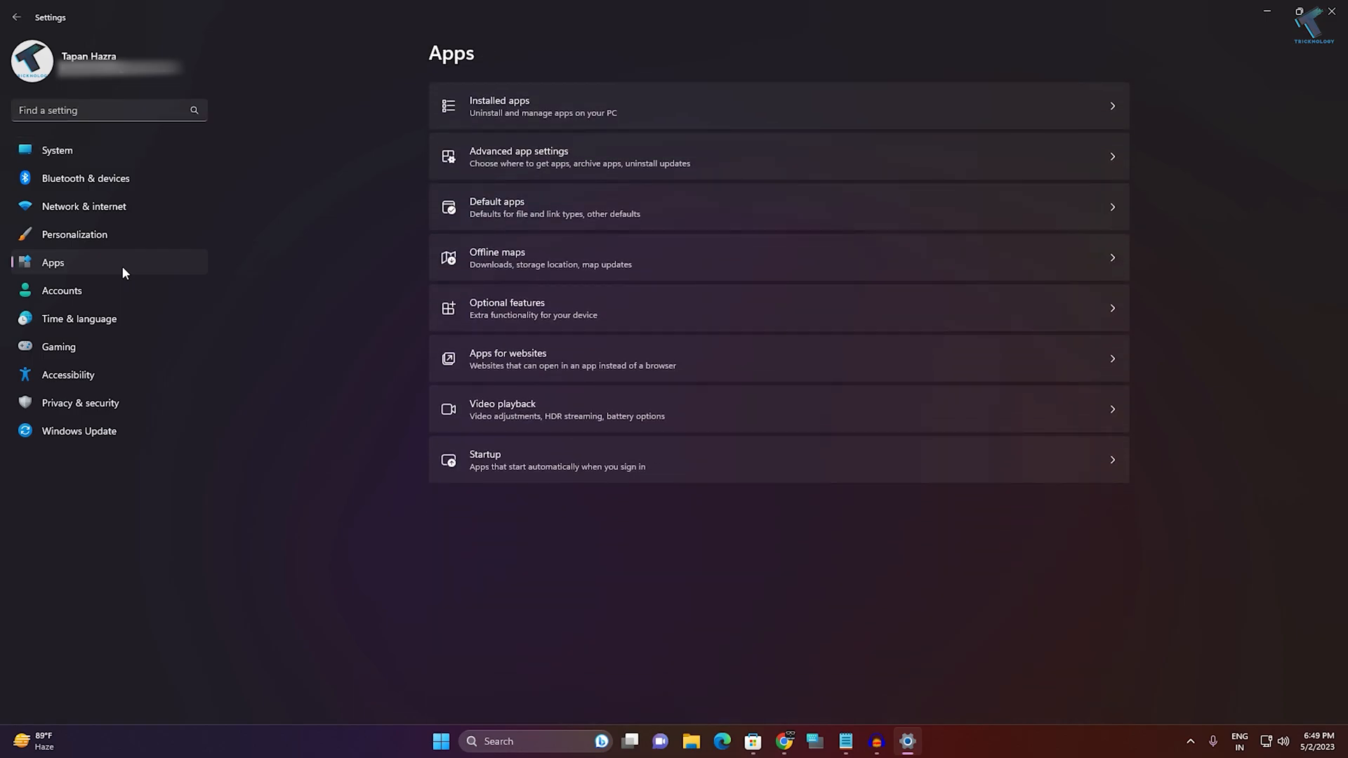
{"action": "mouse_move", "coordinate": [509, 309]}
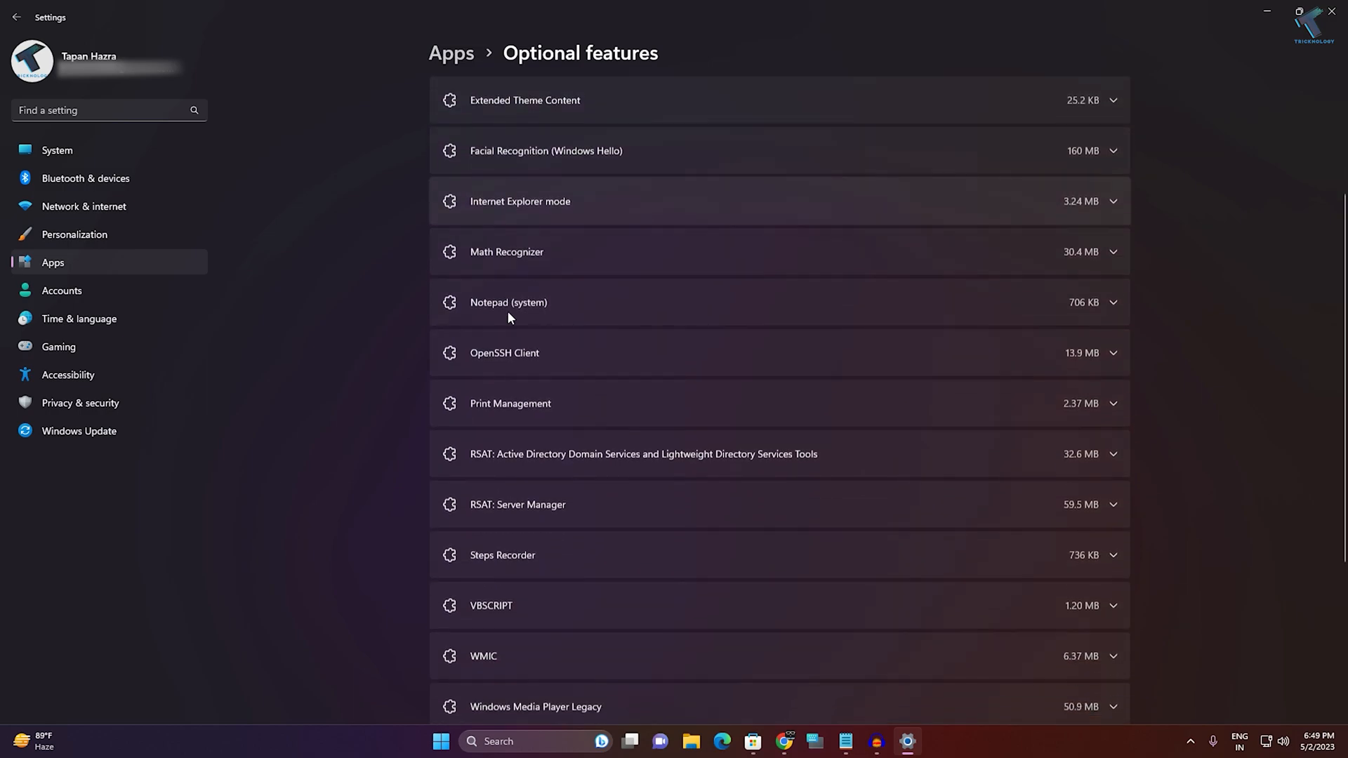
{"action": "scroll", "scroll_direction": "down", "scroll_amount": 3}
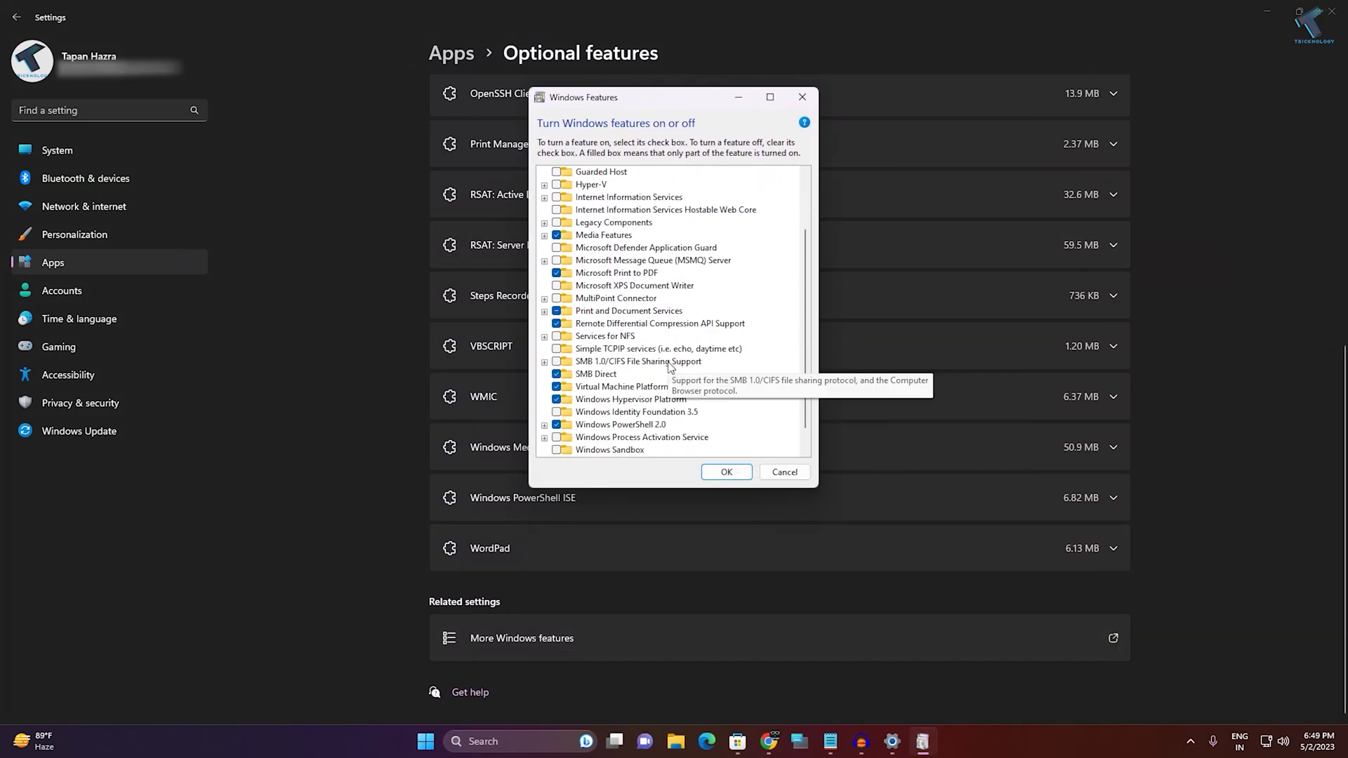
{"action": "scroll", "scroll_direction": "down", "scroll_amount": 3}
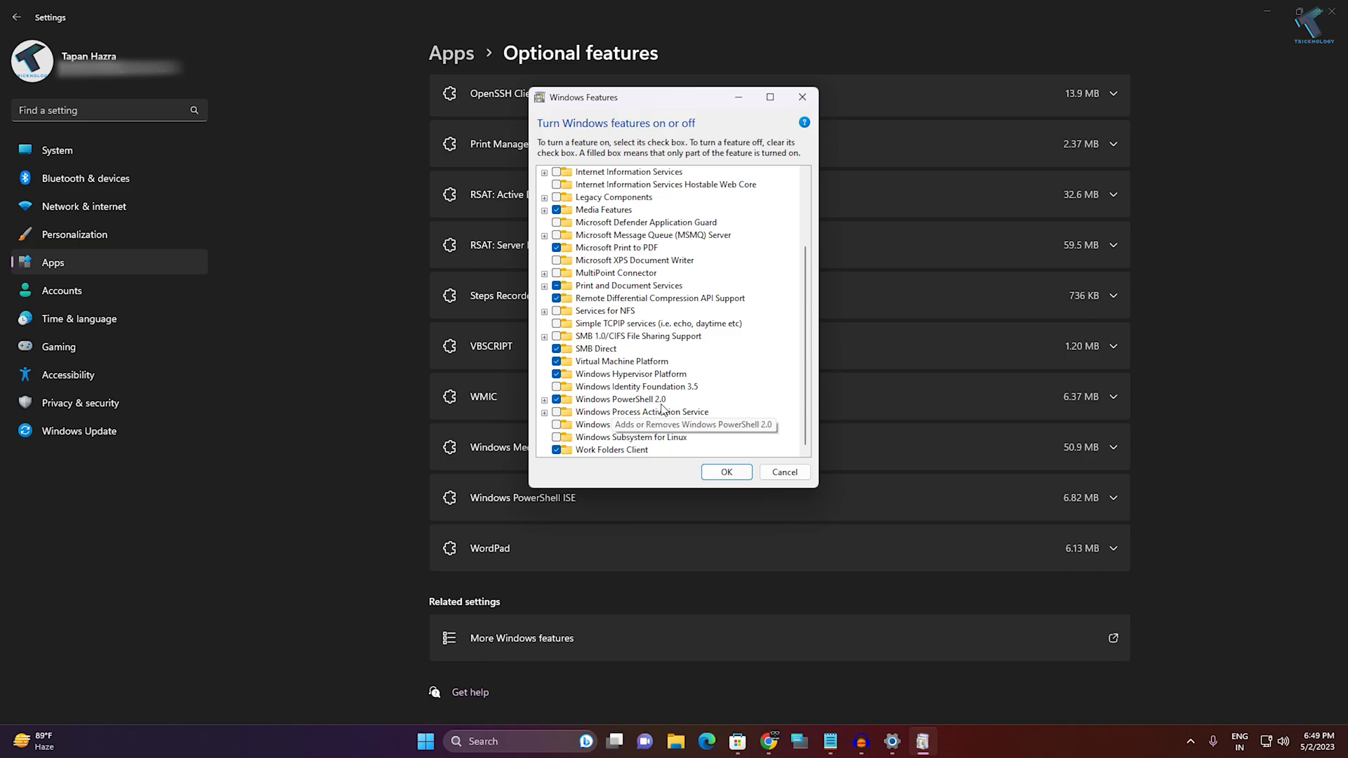
{"action": "left_click", "coordinate": [544, 399]}
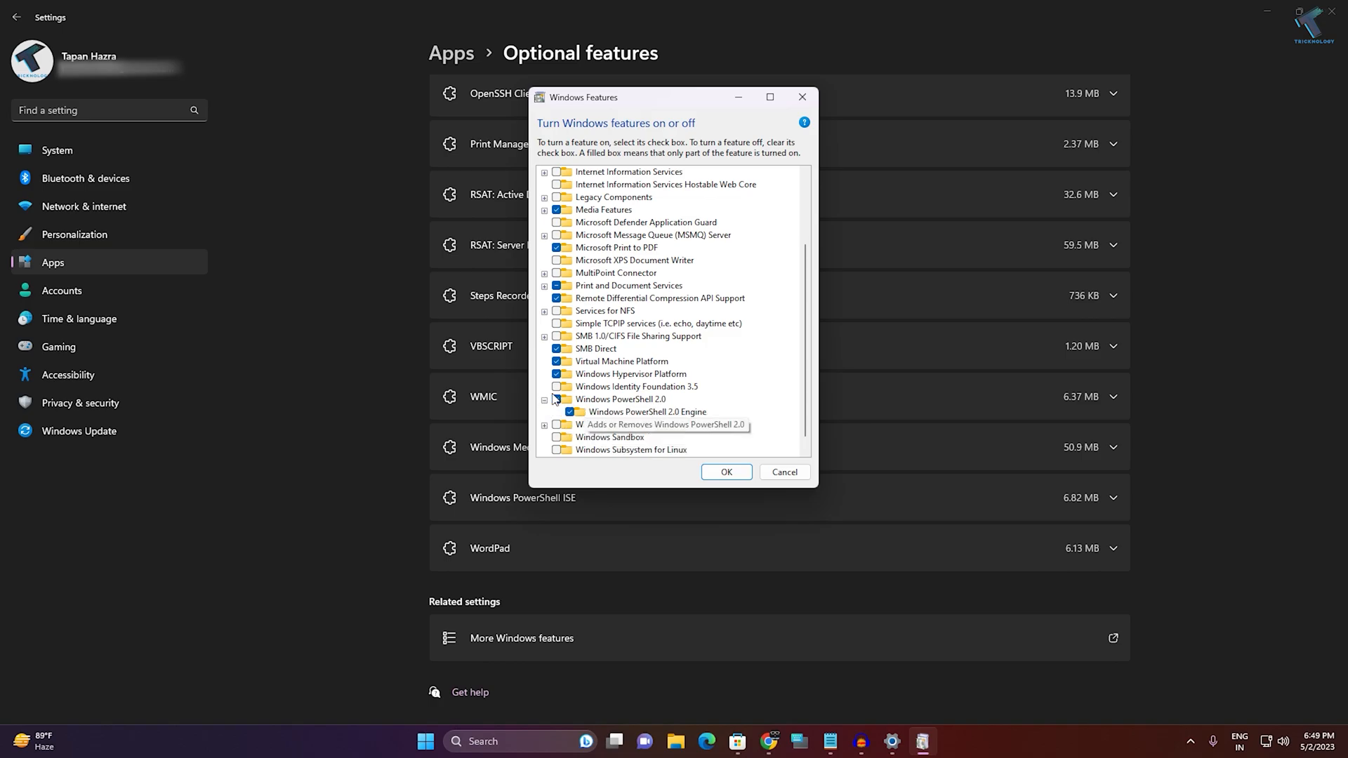
{"action": "left_click", "coordinate": [557, 399]}
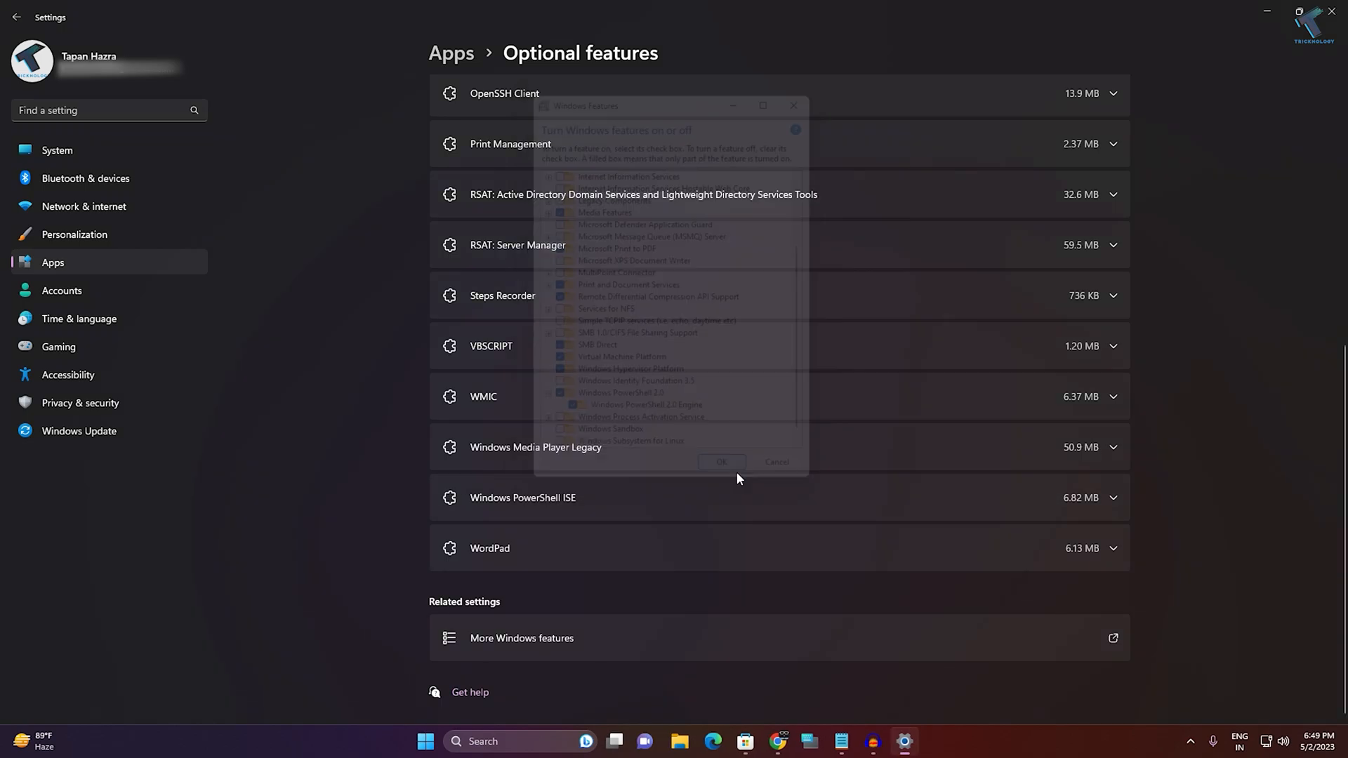
{"action": "left_click", "coordinate": [774, 462]}
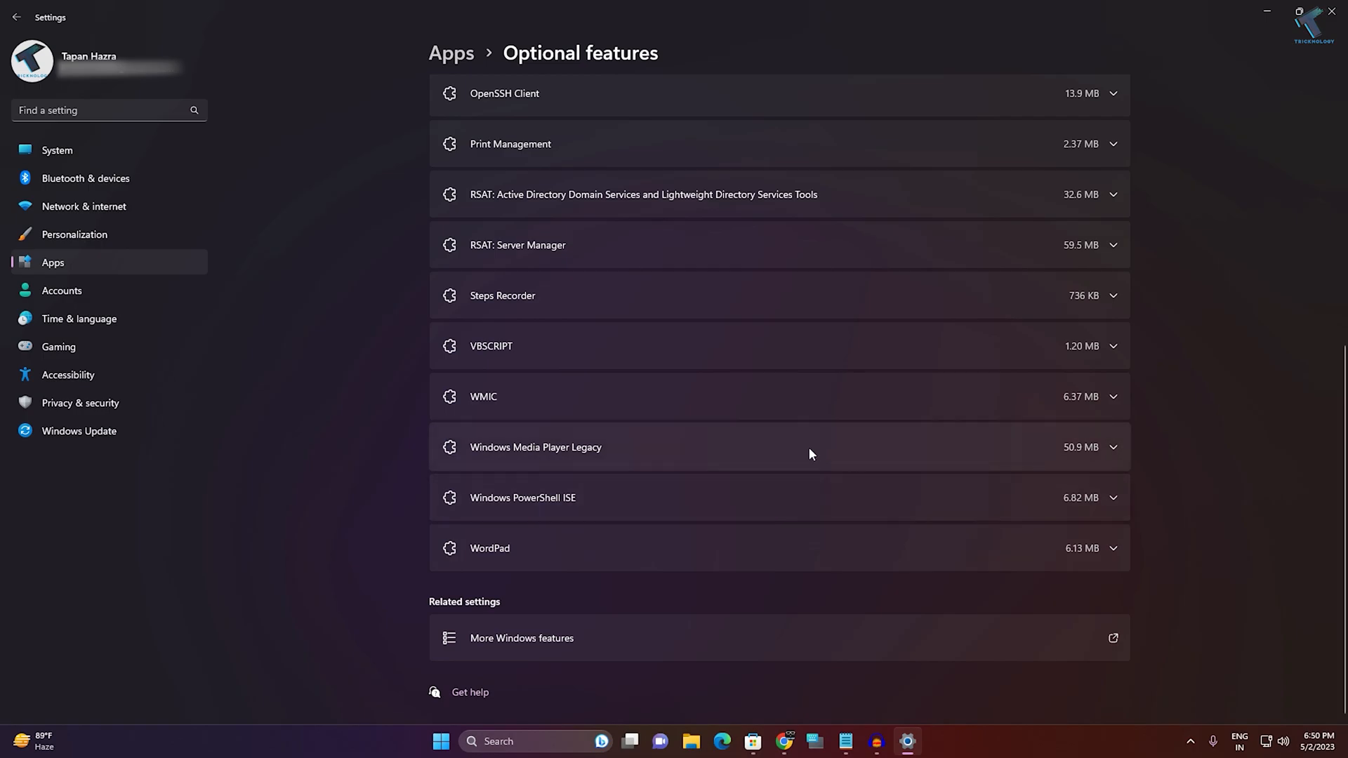
{"action": "mouse_move", "coordinate": [1176, 242]}
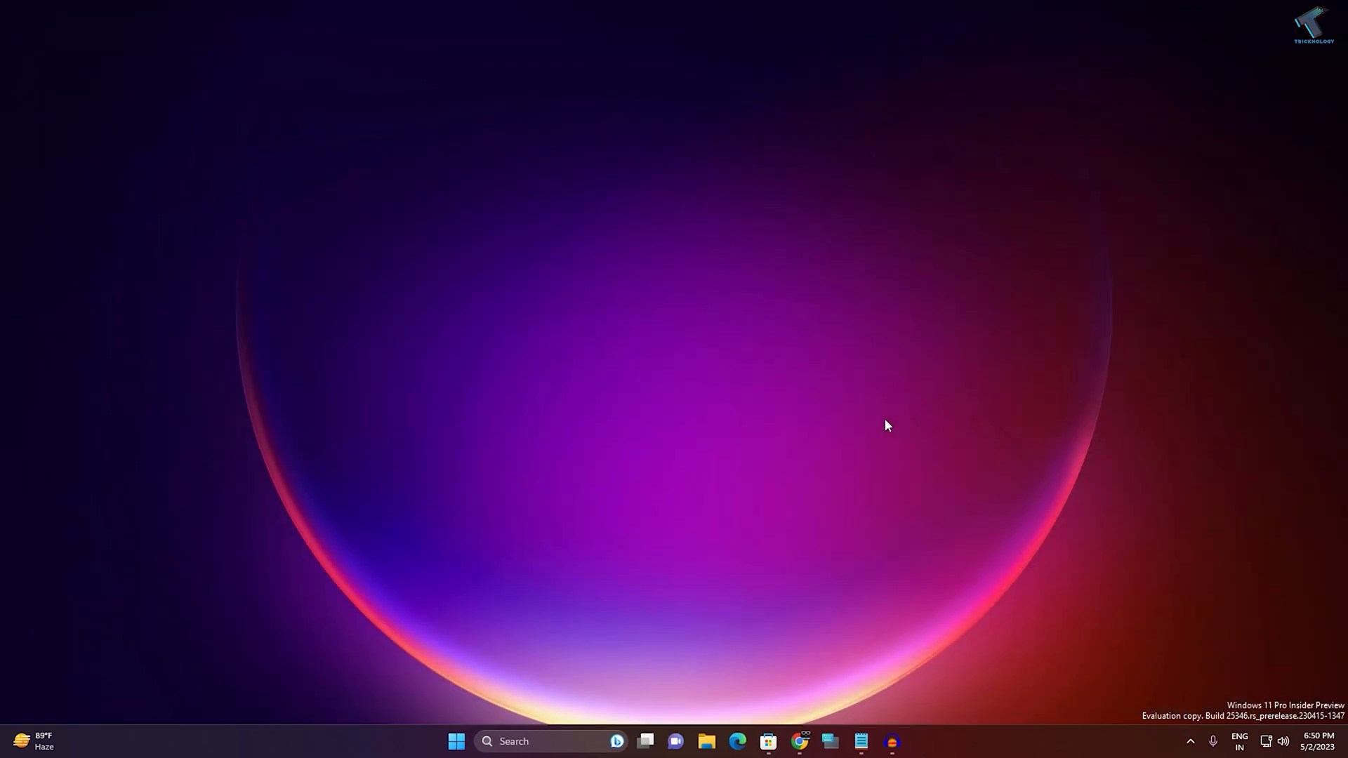
{"action": "mouse_move", "coordinate": [541, 551]}
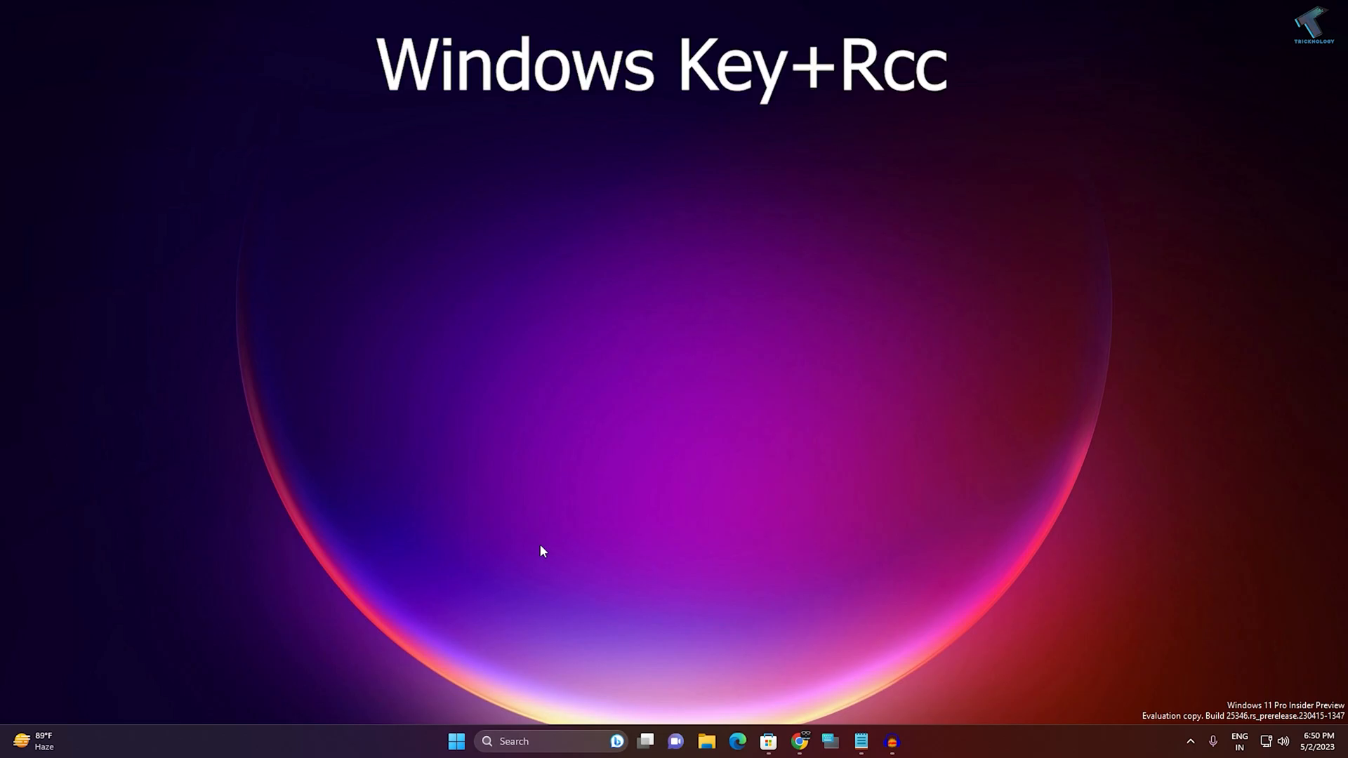
- Launch powershell.exe from the Run dialog, then close the PowerShell window
{"action": "key", "text": "win+r"}
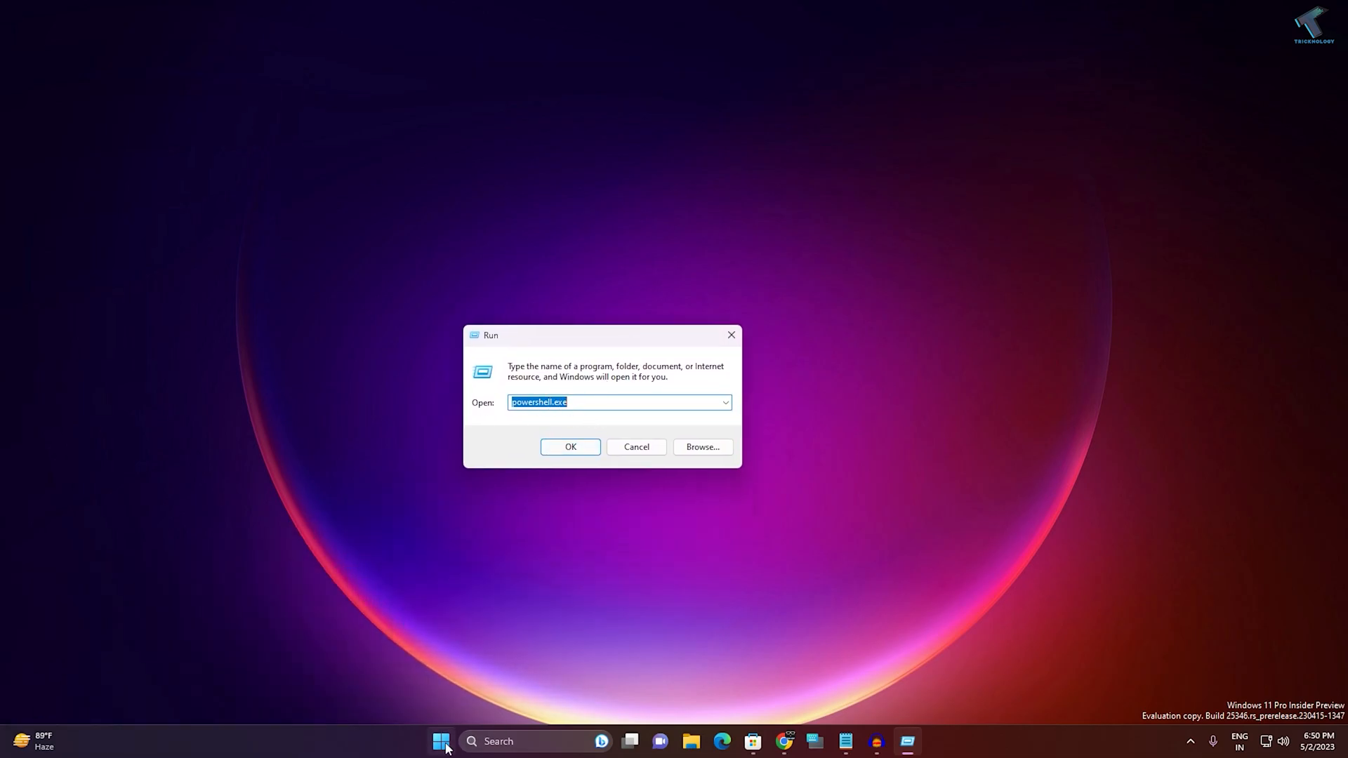
{"action": "left_click", "coordinate": [441, 742]}
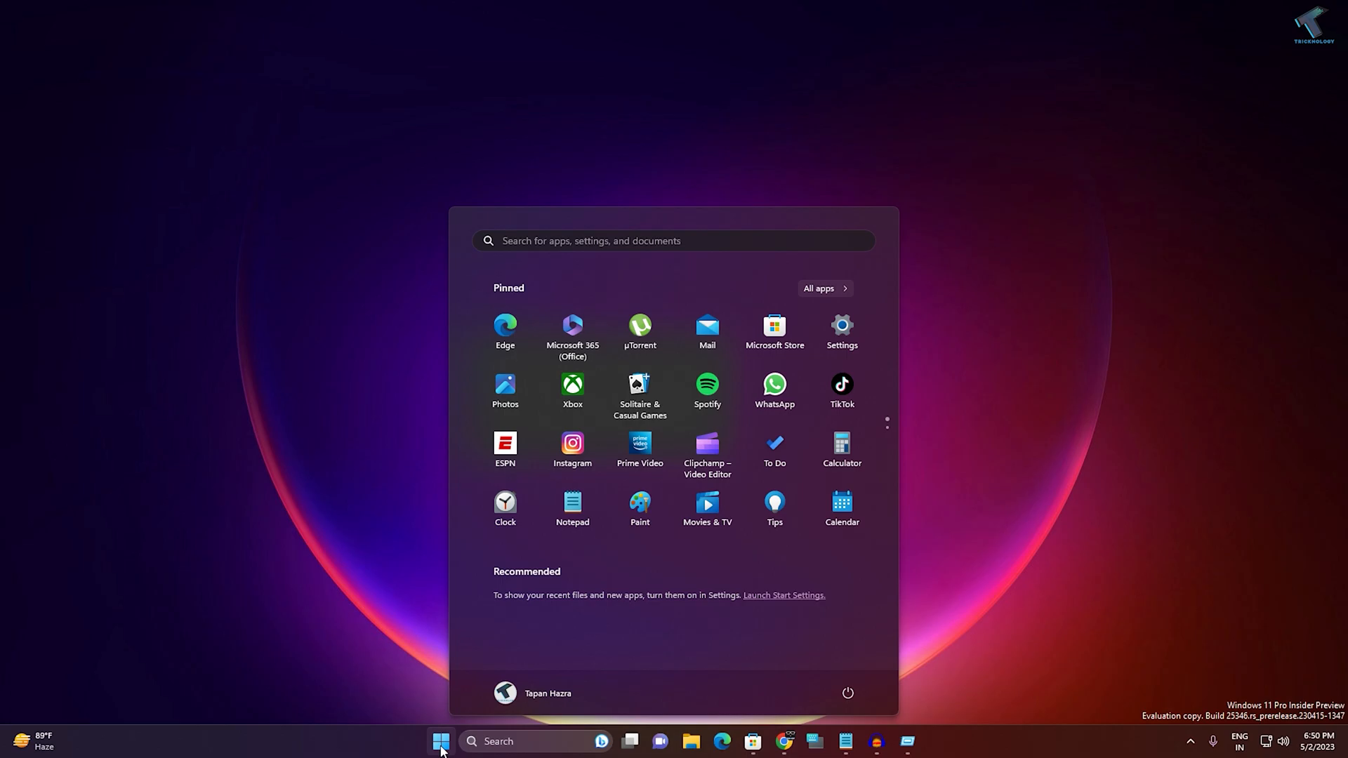
{"action": "type", "text": "run"}
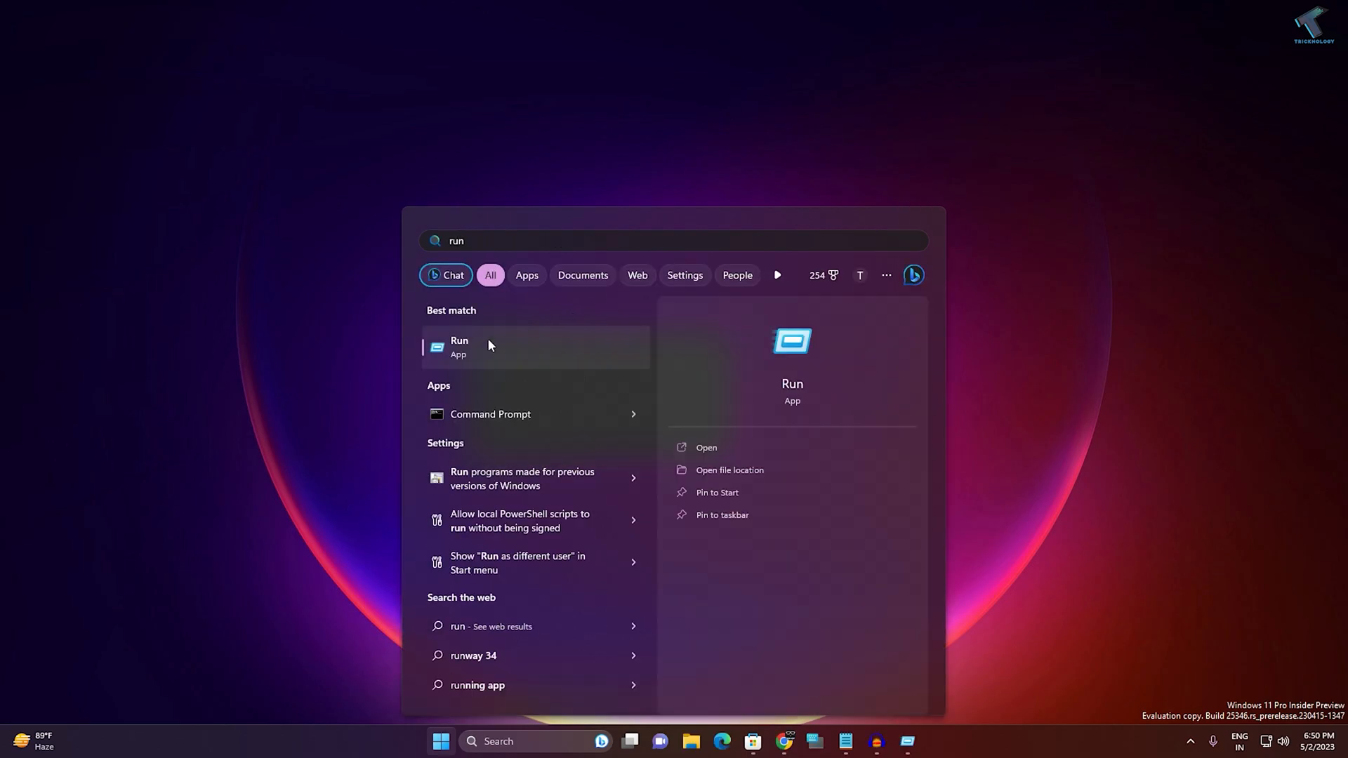
{"action": "left_click", "coordinate": [459, 346]}
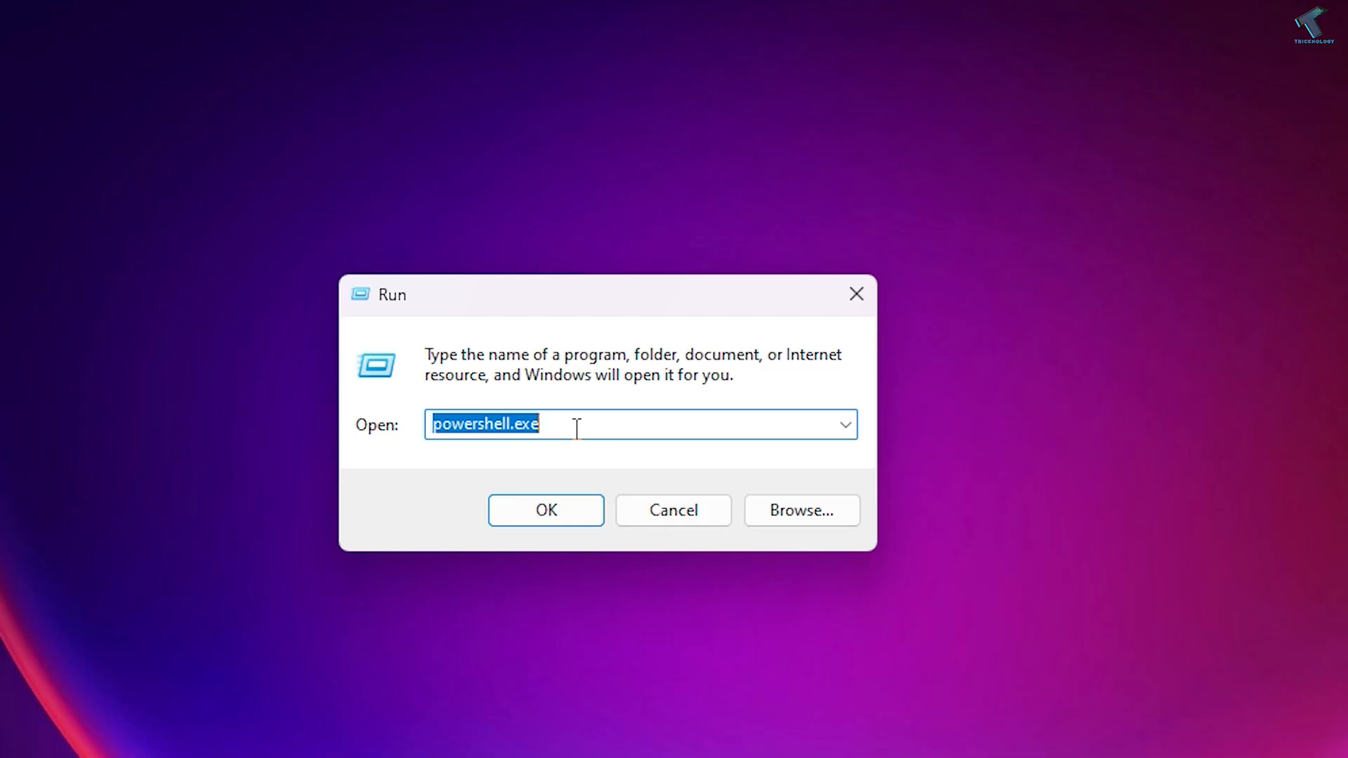
{"action": "type", "text": "powe"}
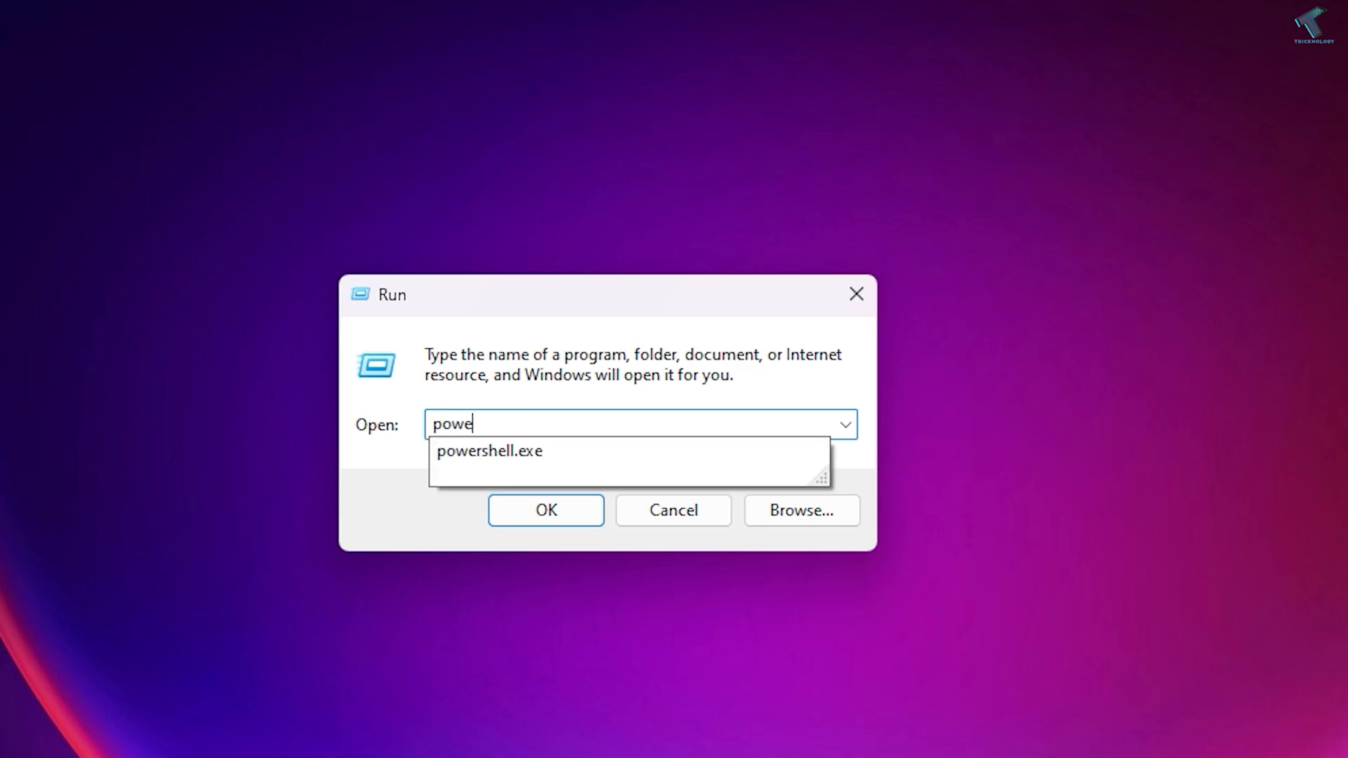
{"action": "type", "text": "rshell.exe"}
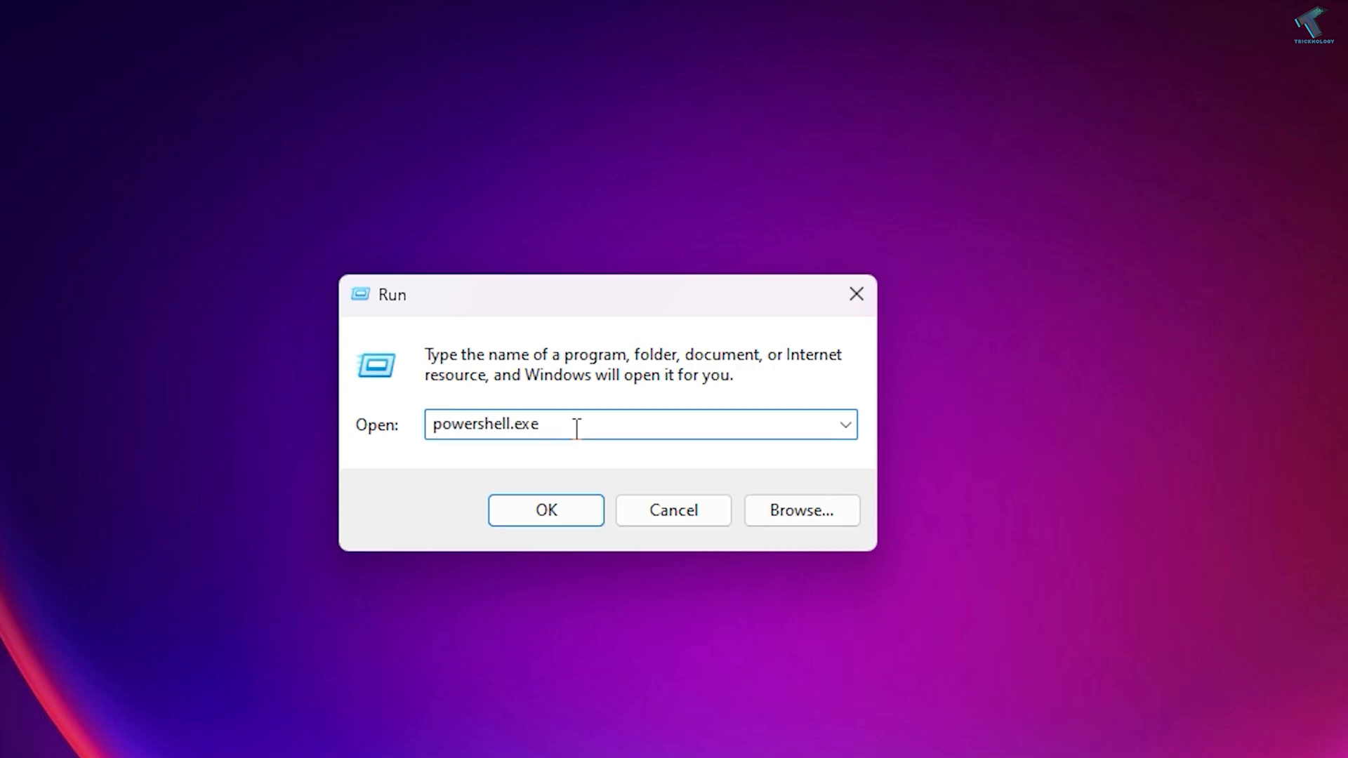
{"action": "left_click", "coordinate": [545, 510]}
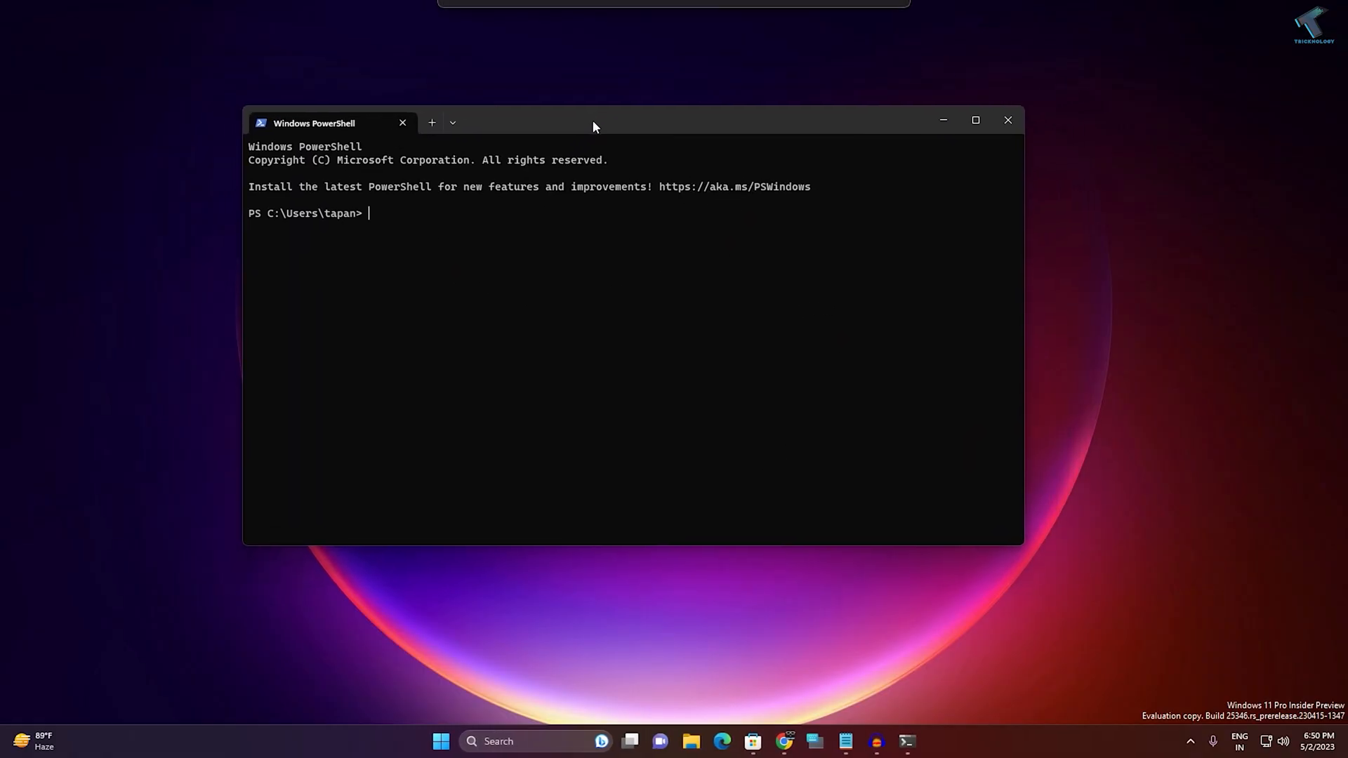
{"action": "mouse_move", "coordinate": [1006, 112]}
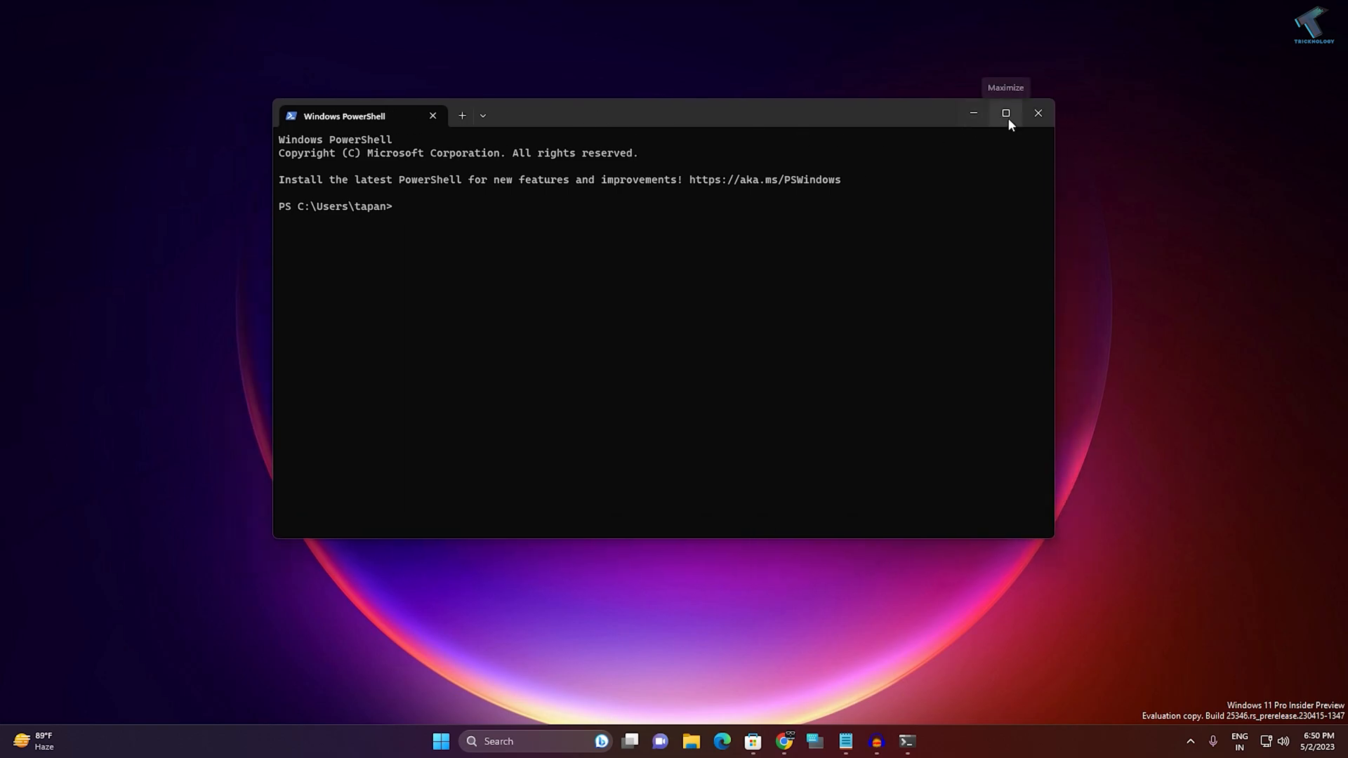
{"action": "left_click", "coordinate": [1037, 112]}
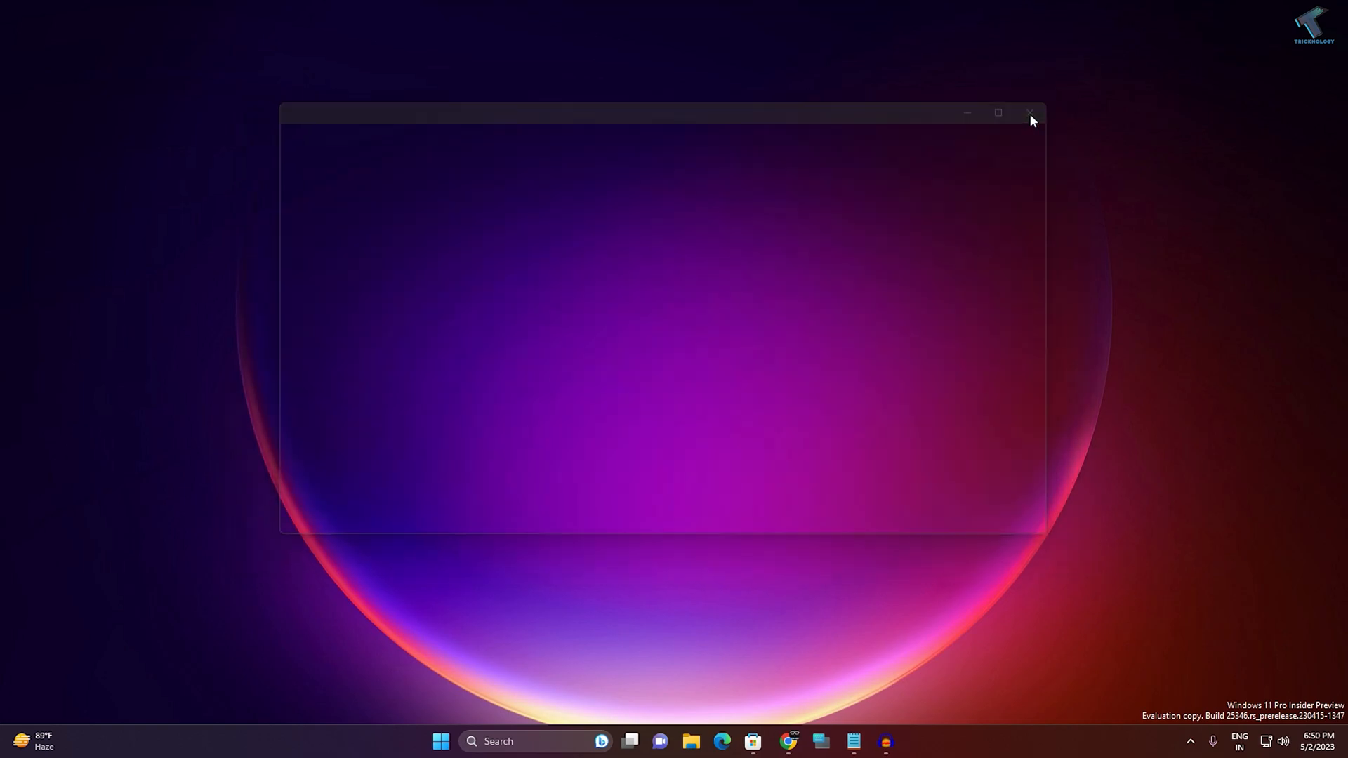
{"action": "left_click", "coordinate": [1030, 112]}
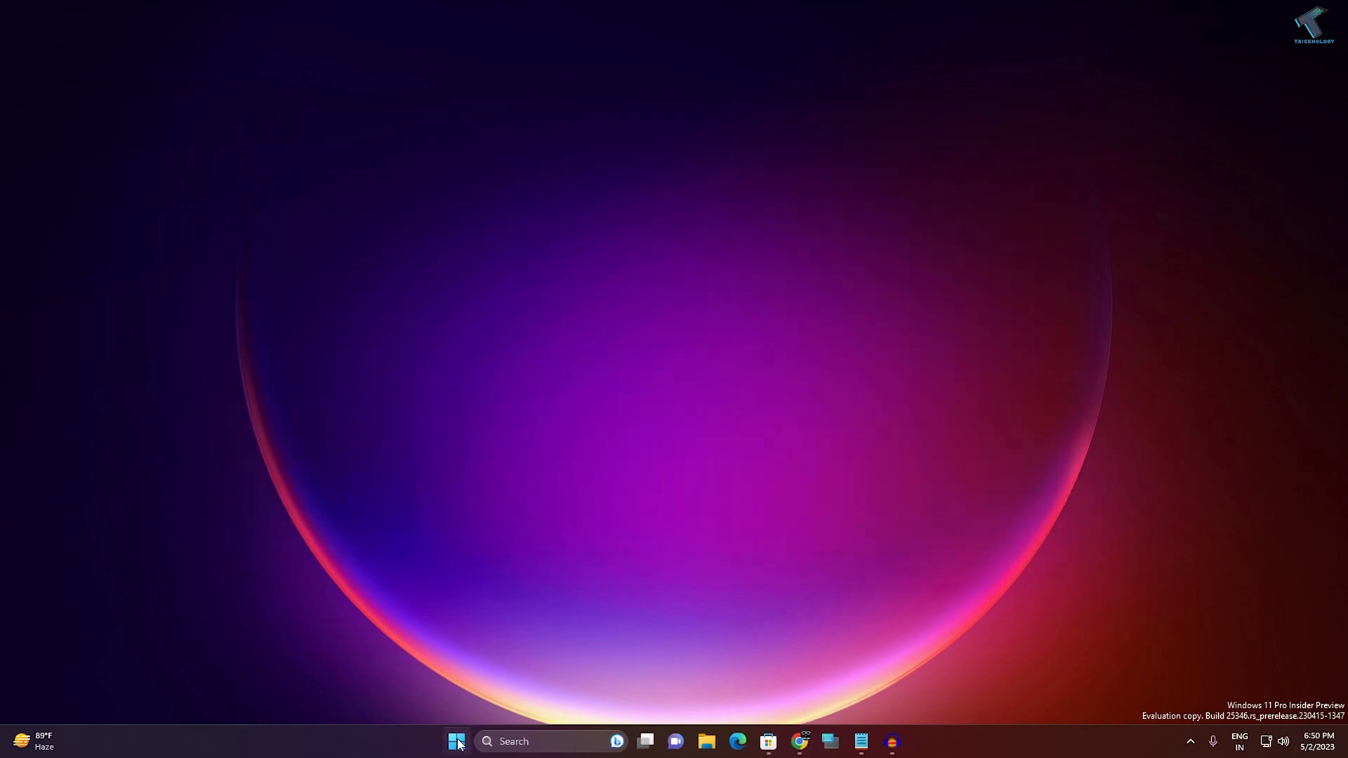
- Open Command Prompt and run 'start powershell' to launch PowerShell
{"action": "type", "text": "cmd"}
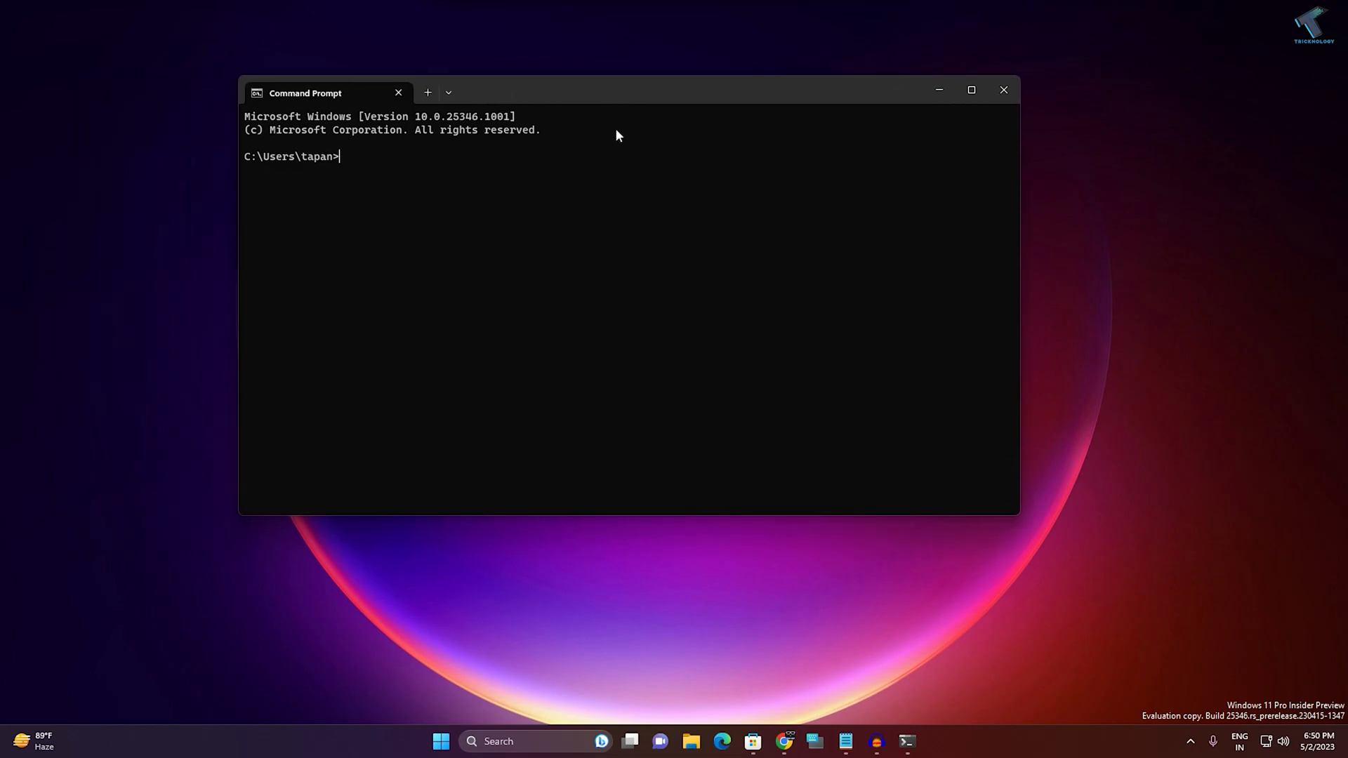
{"action": "type", "text": "start powershe"}
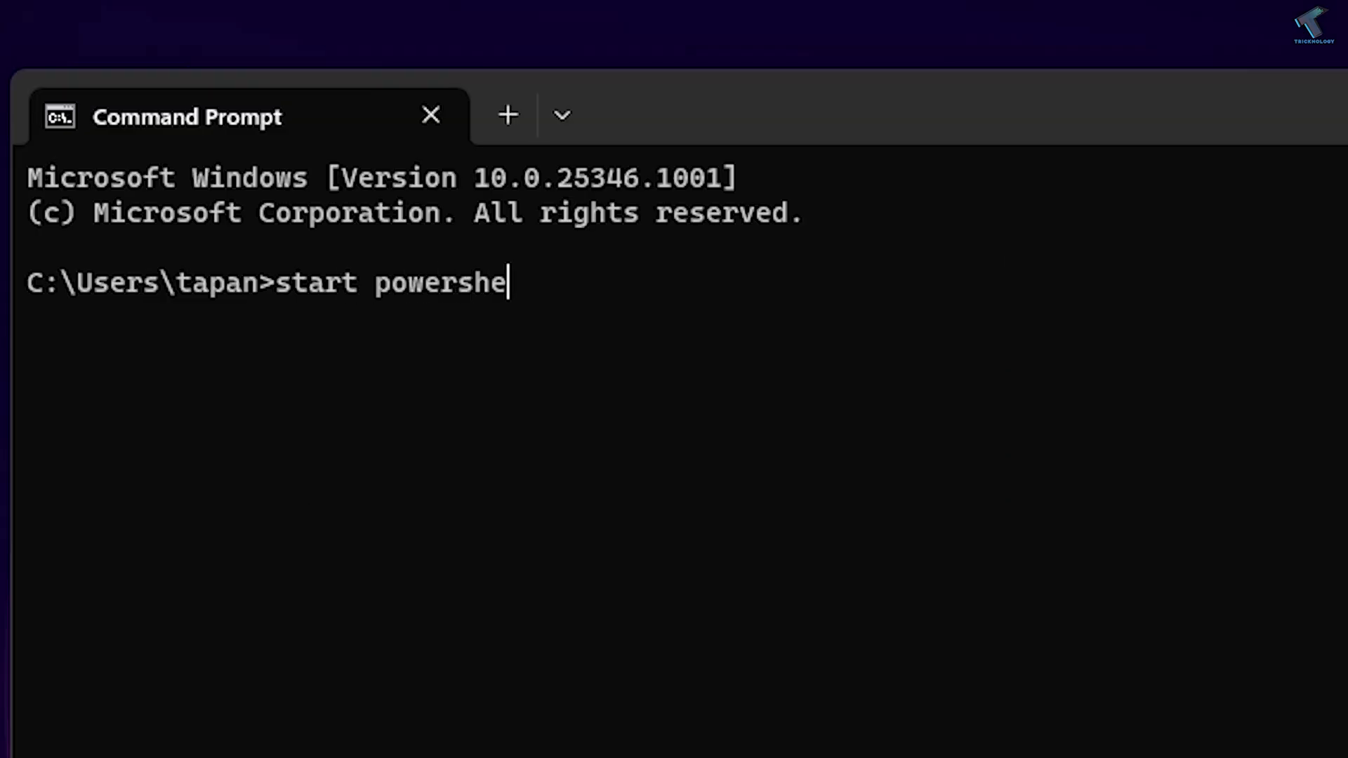
{"action": "key", "text": "Enter"}
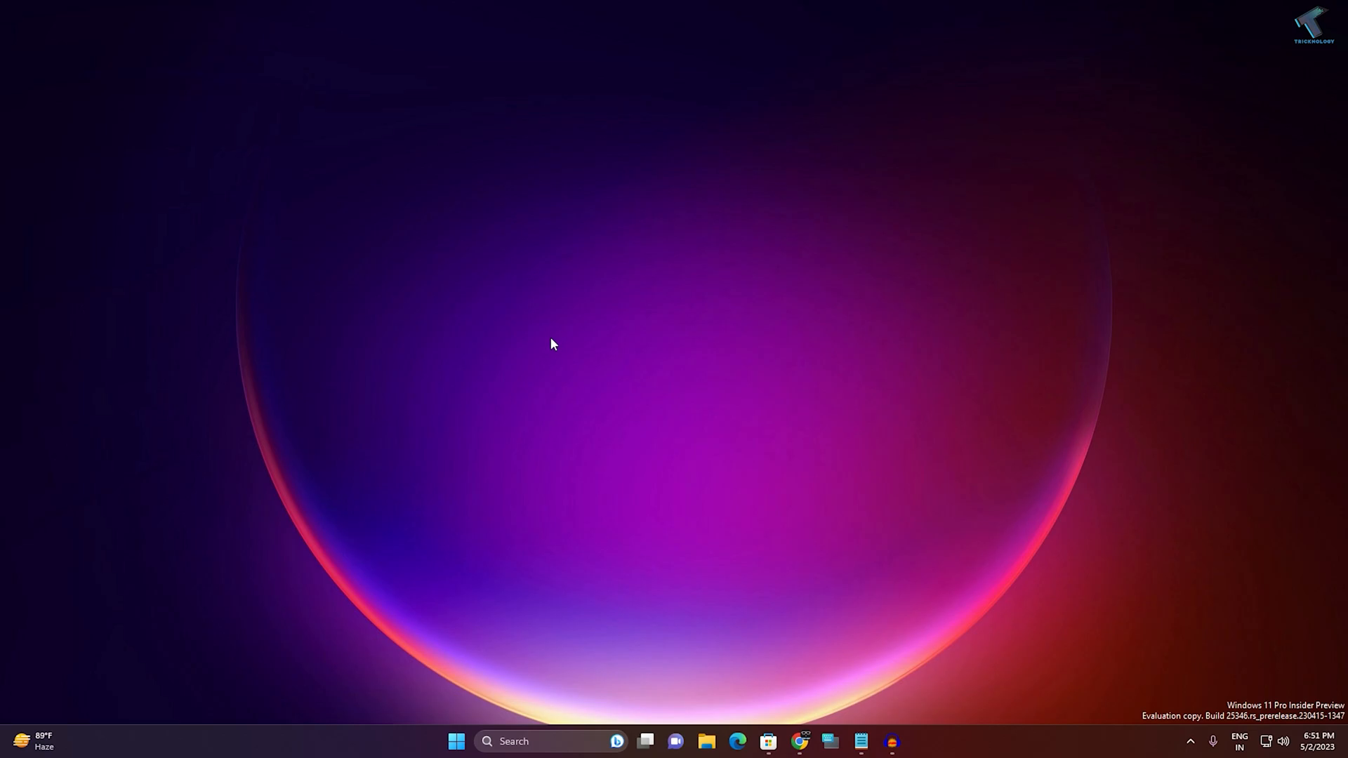
{"action": "mouse_move", "coordinate": [570, 401]}
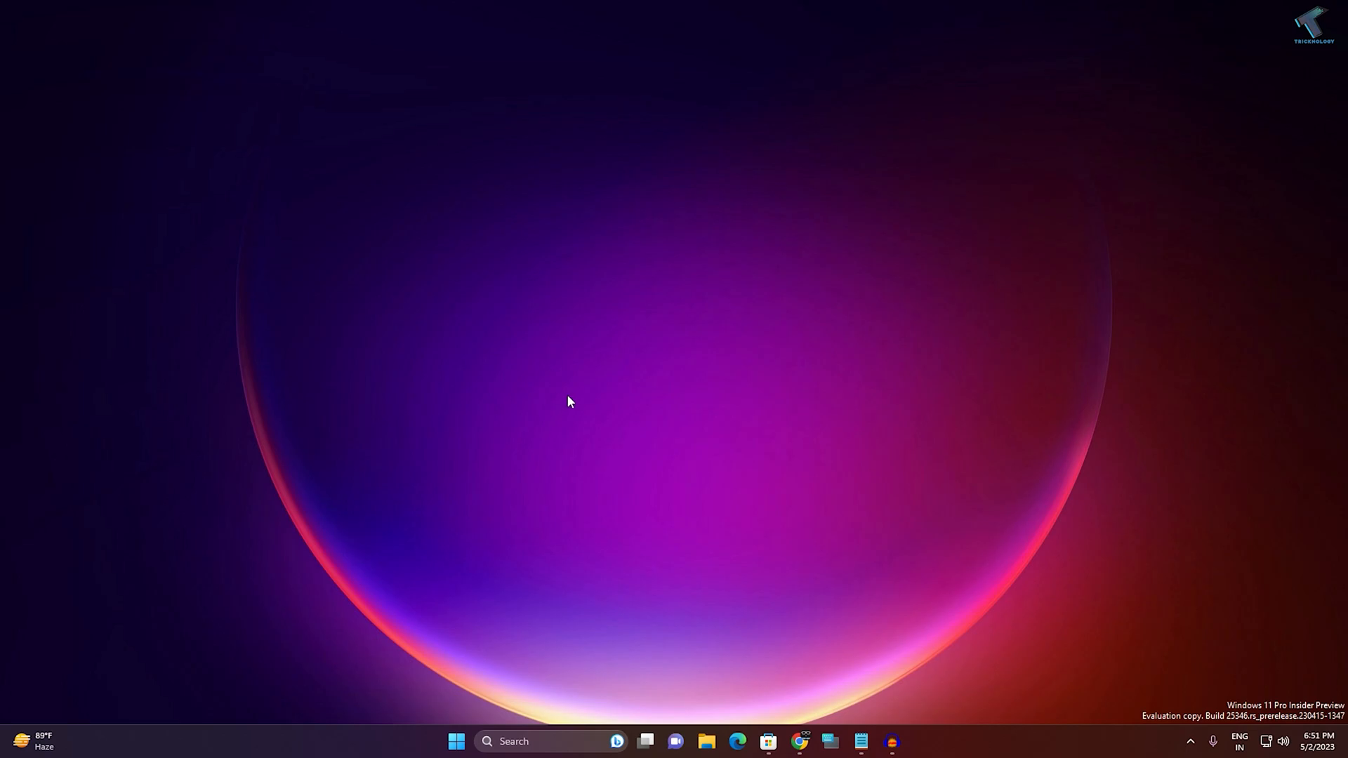
{"action": "mouse_move", "coordinate": [464, 714]}
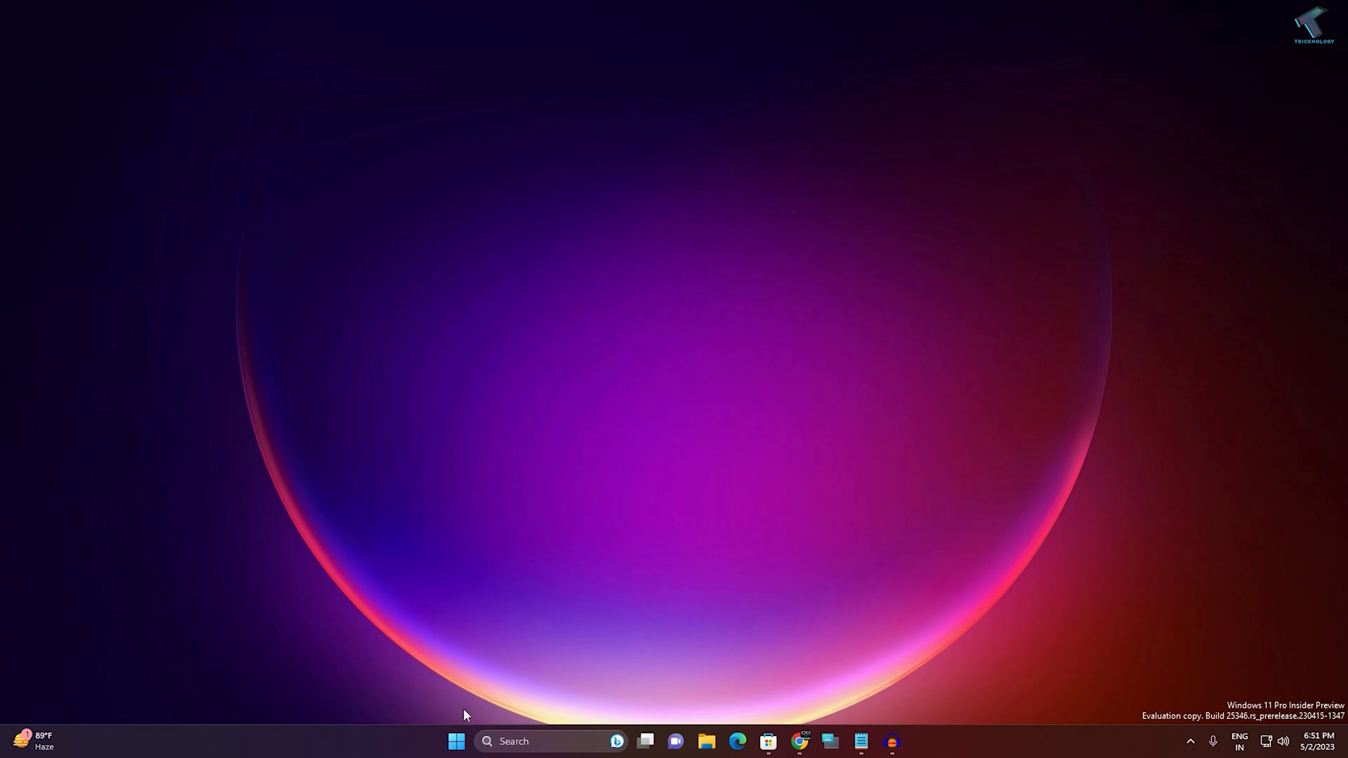
- Open an administrator Command Prompt and run DISM /Online /Cleanup-Image /ScanHealth
{"action": "left_click", "coordinate": [457, 741]}
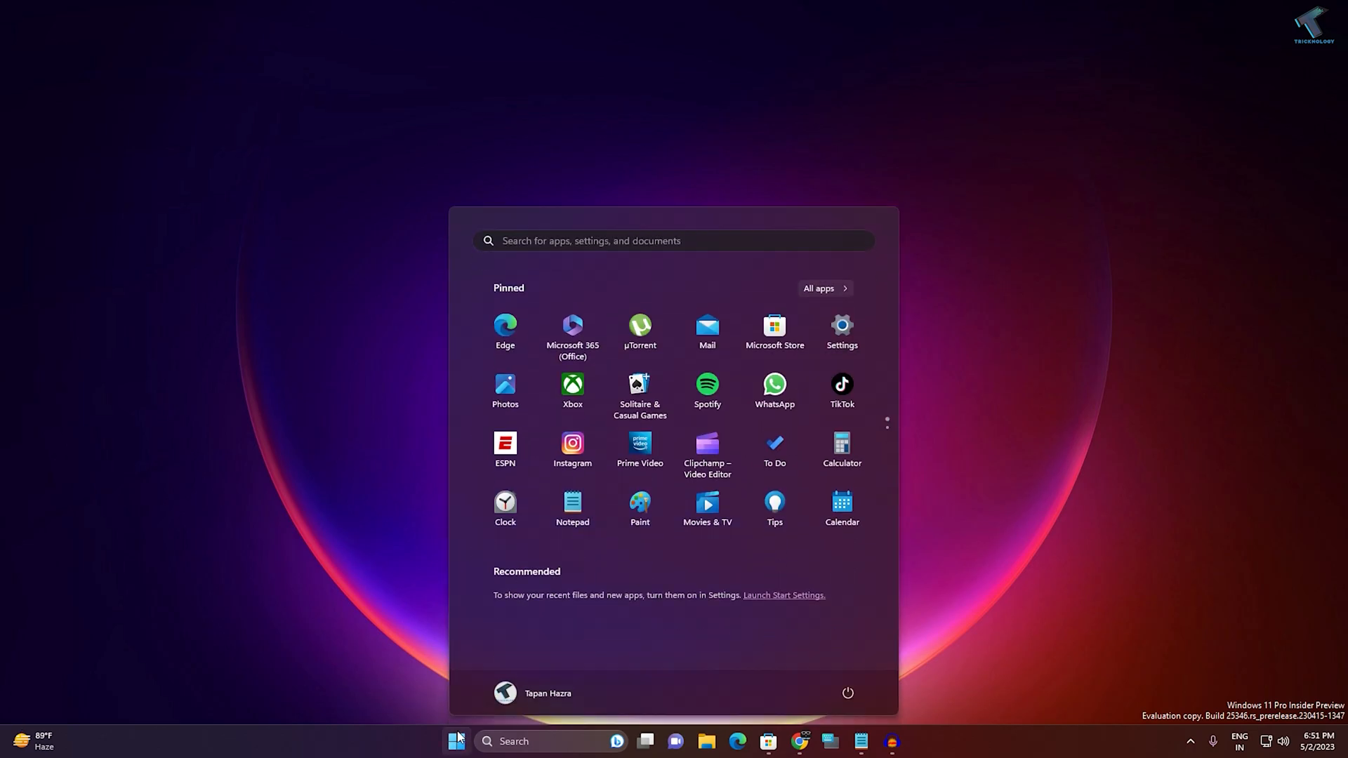
{"action": "type", "text": "cmd"}
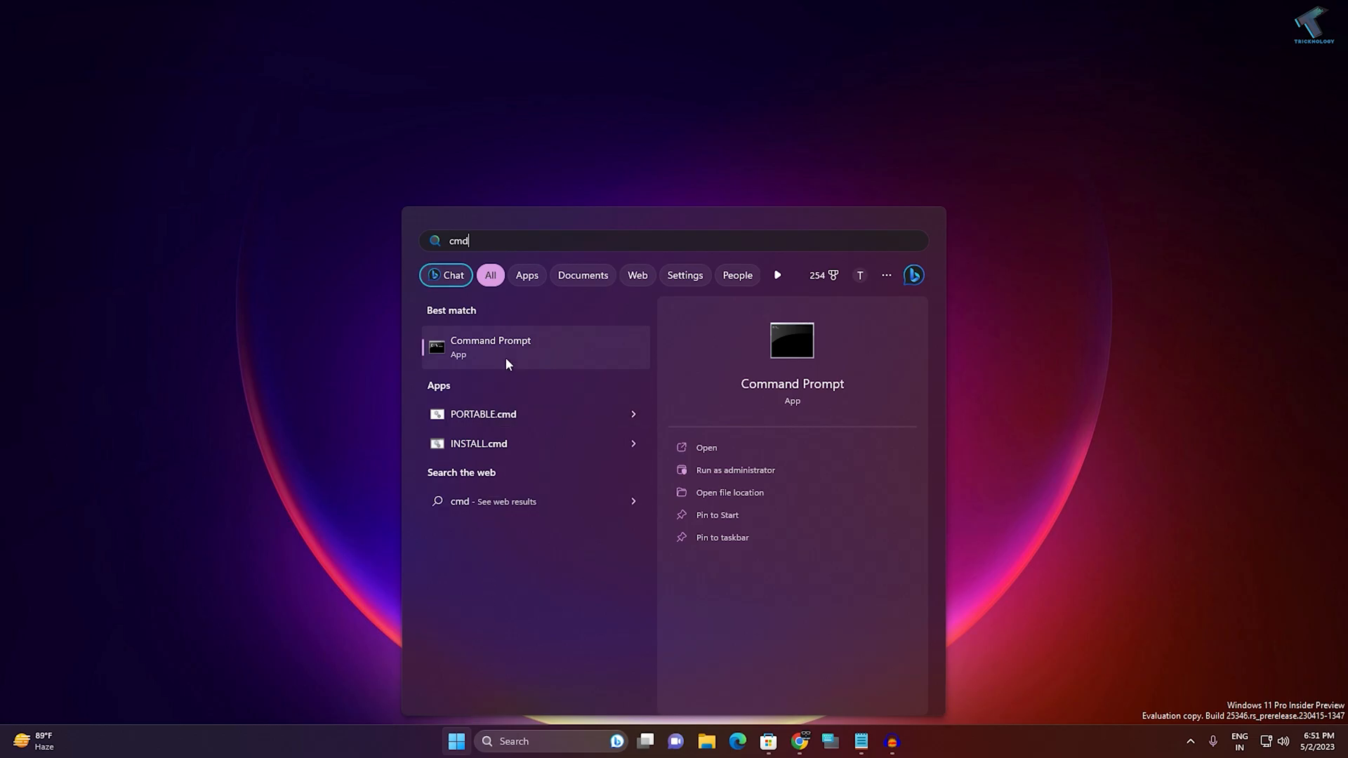
{"action": "right_click", "coordinate": [490, 346]}
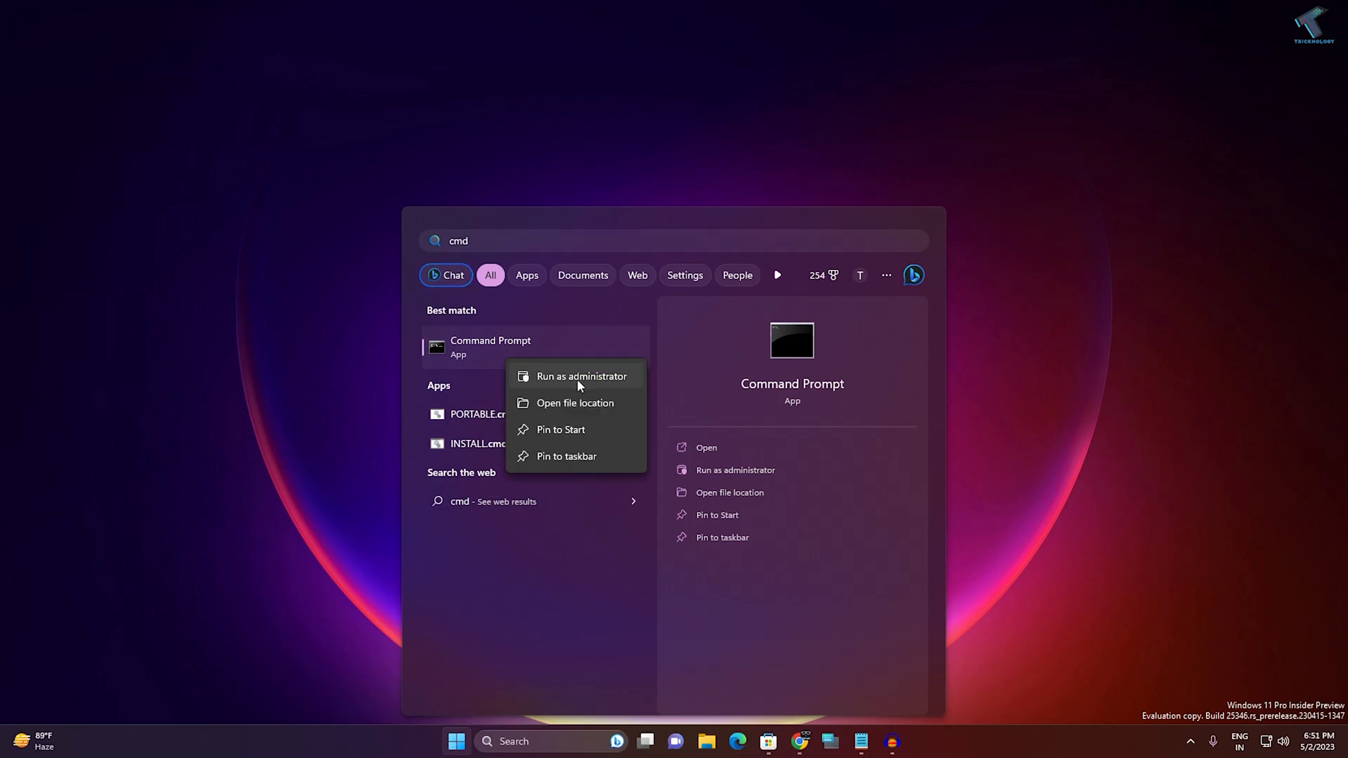
{"action": "left_click", "coordinate": [582, 375]}
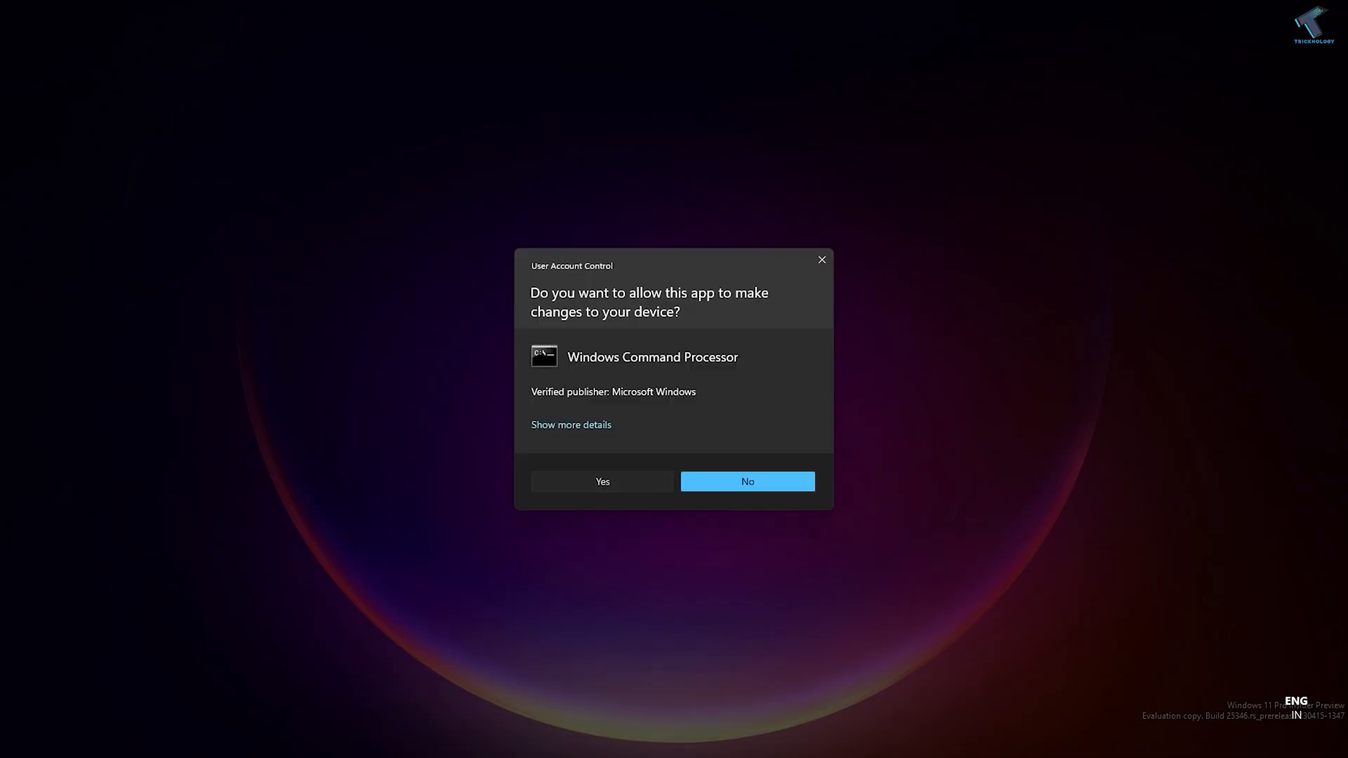
{"action": "left_click", "coordinate": [601, 482]}
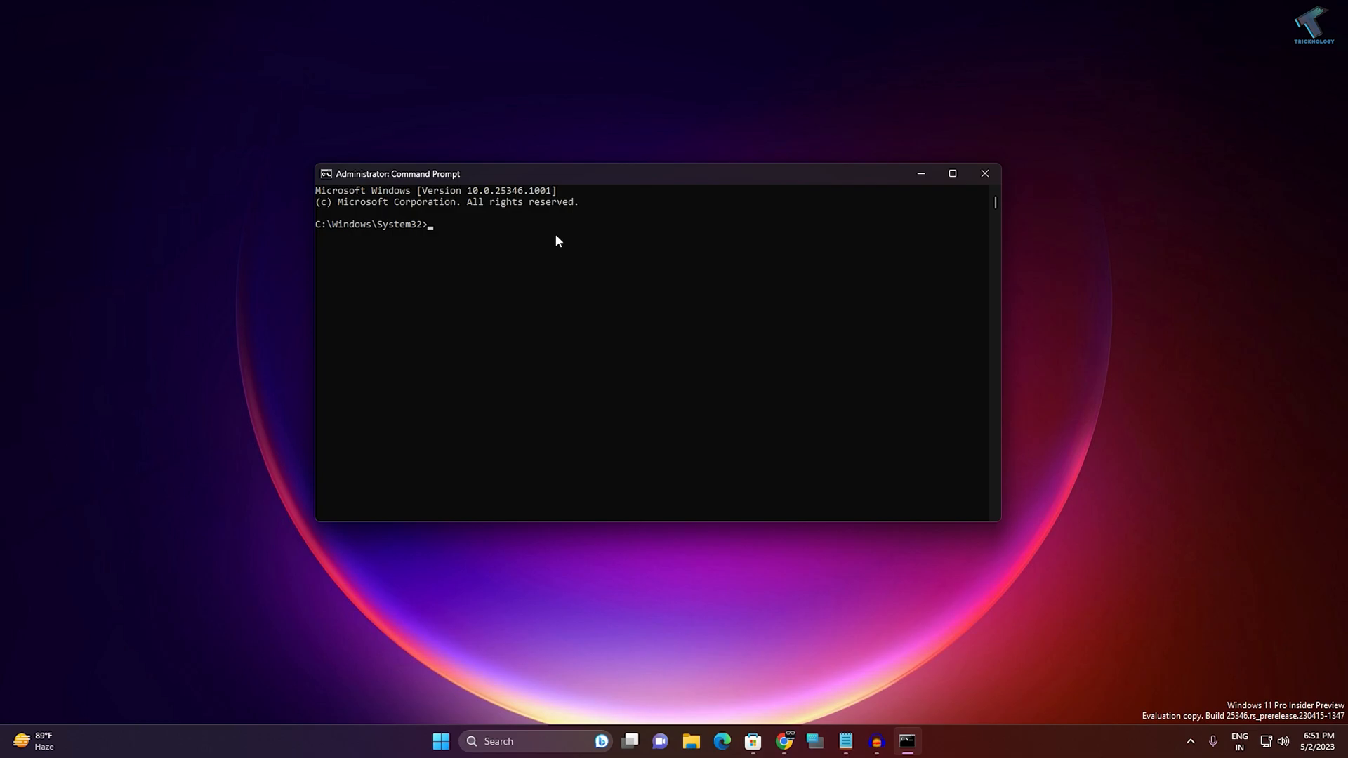
{"action": "type", "text": "DISM /Online /Cleanup-Image /ScanHealth"}
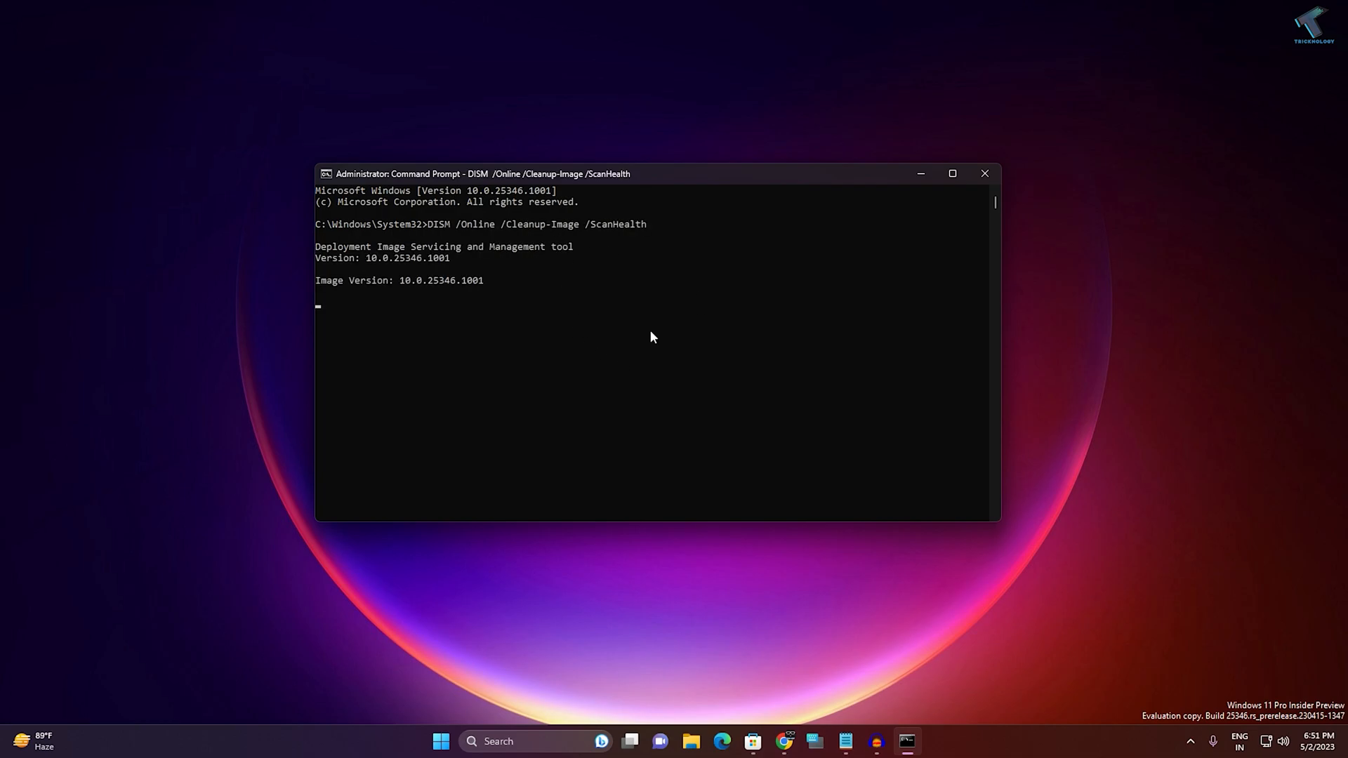
{"action": "mouse_move", "coordinate": [581, 330]}
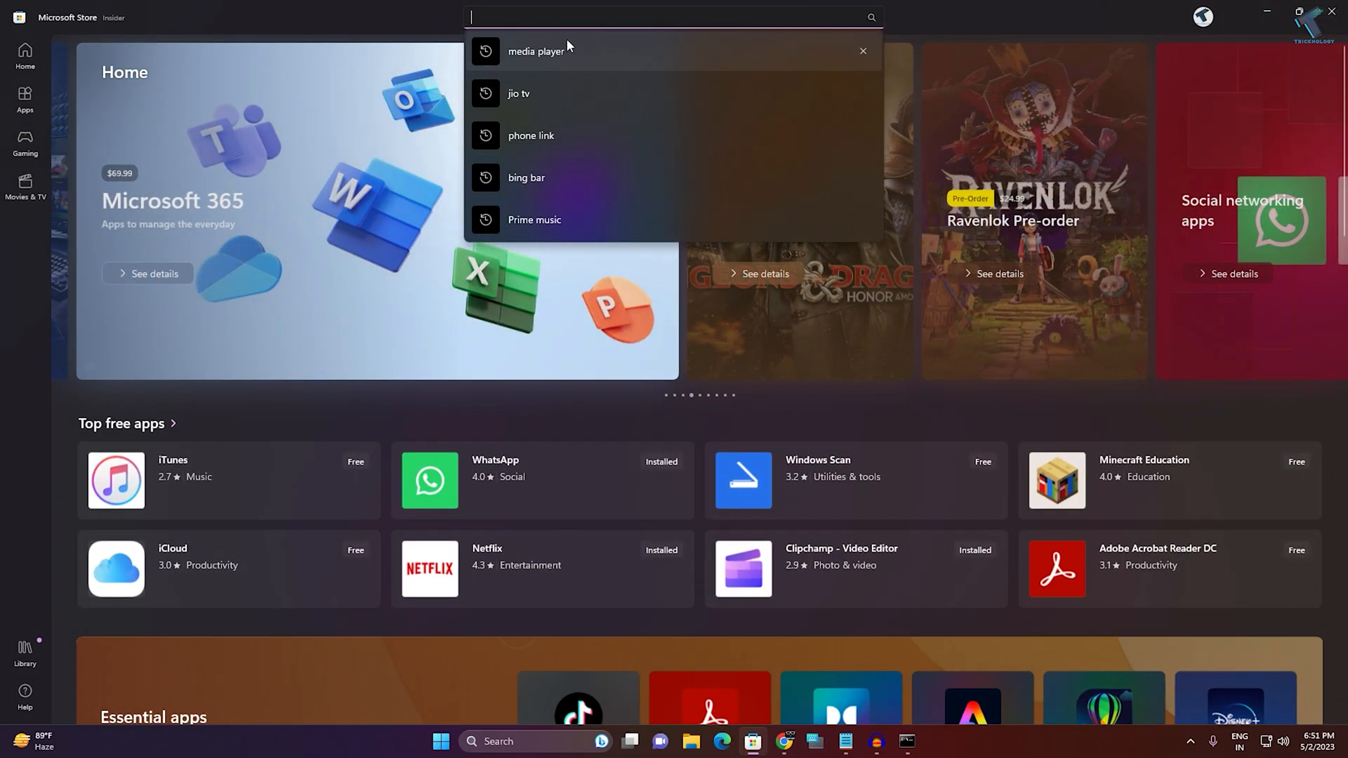
- Search 'powershell' in Microsoft Store, open the PowerShell app and click Get
{"action": "type", "text": "powershell"}
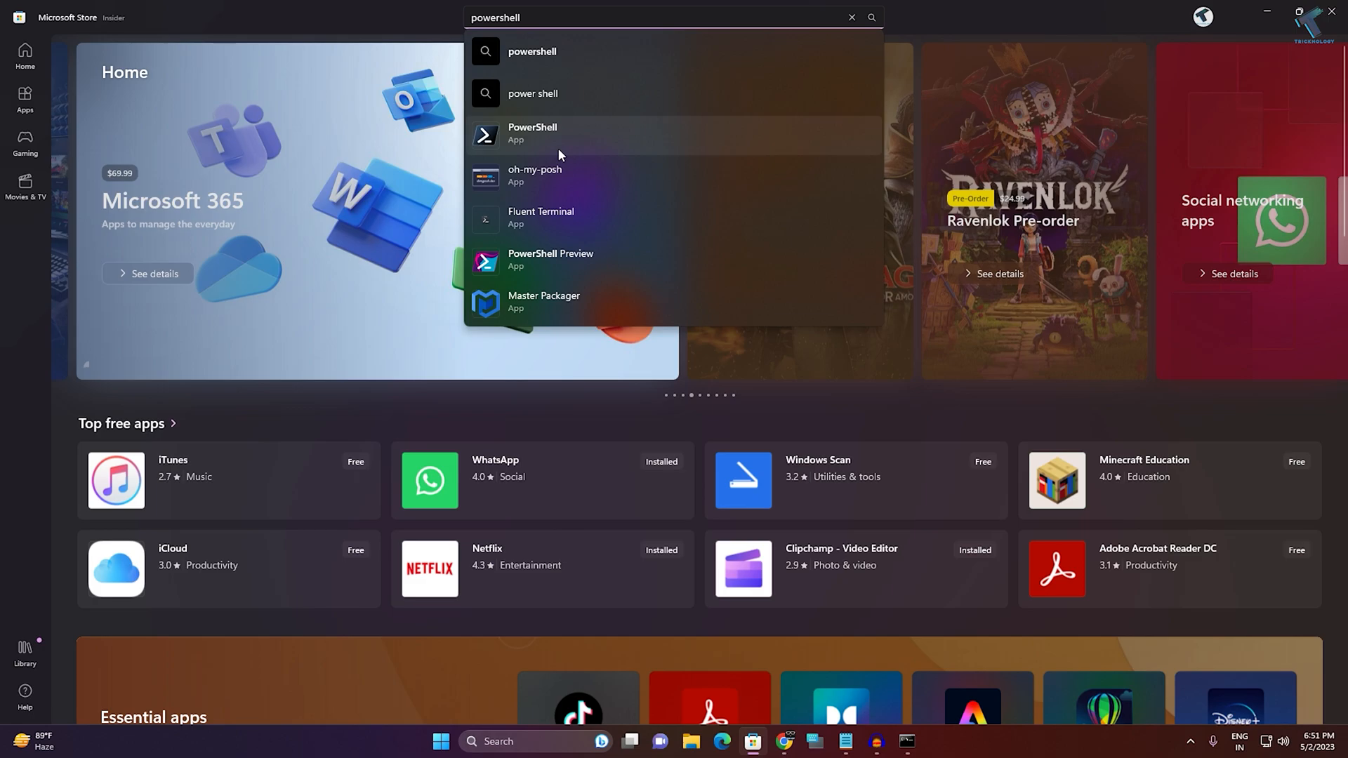
{"action": "left_click", "coordinate": [532, 133]}
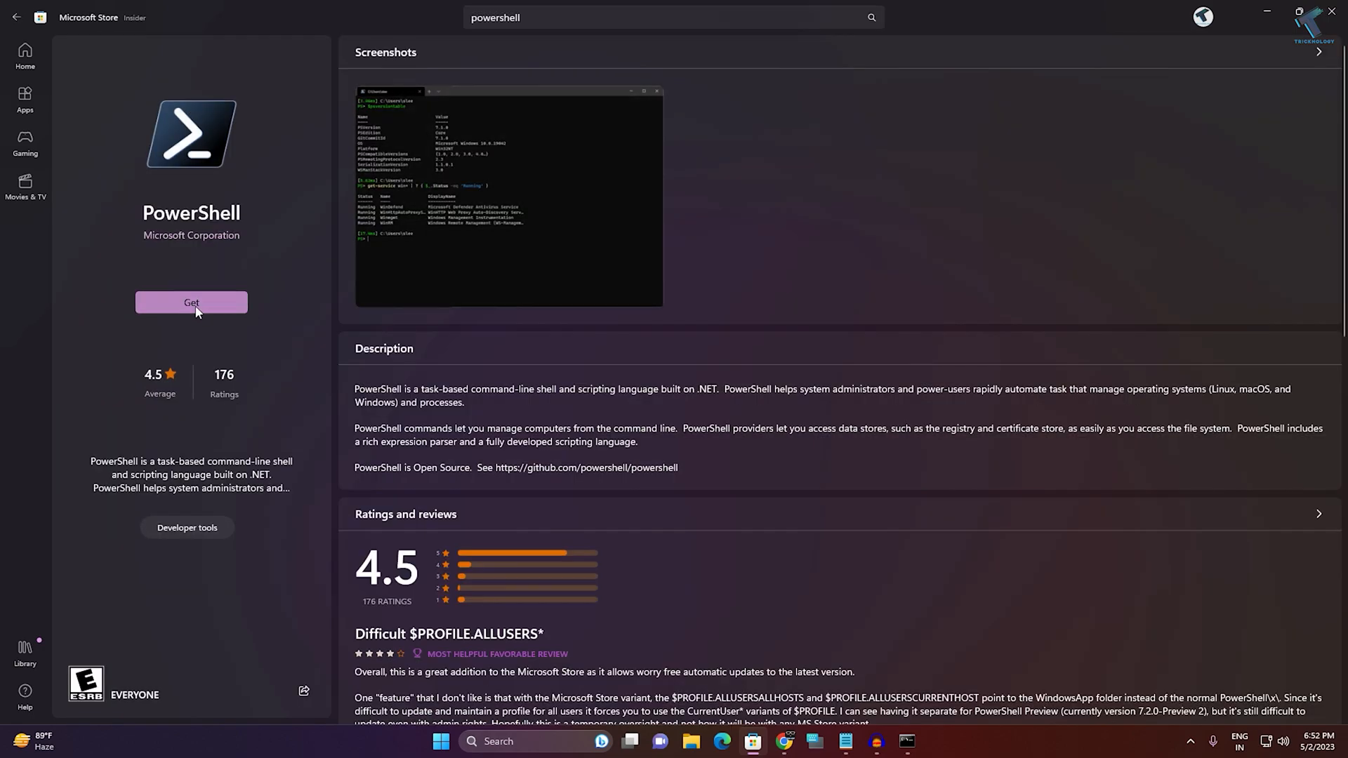
{"action": "left_click", "coordinate": [191, 302]}
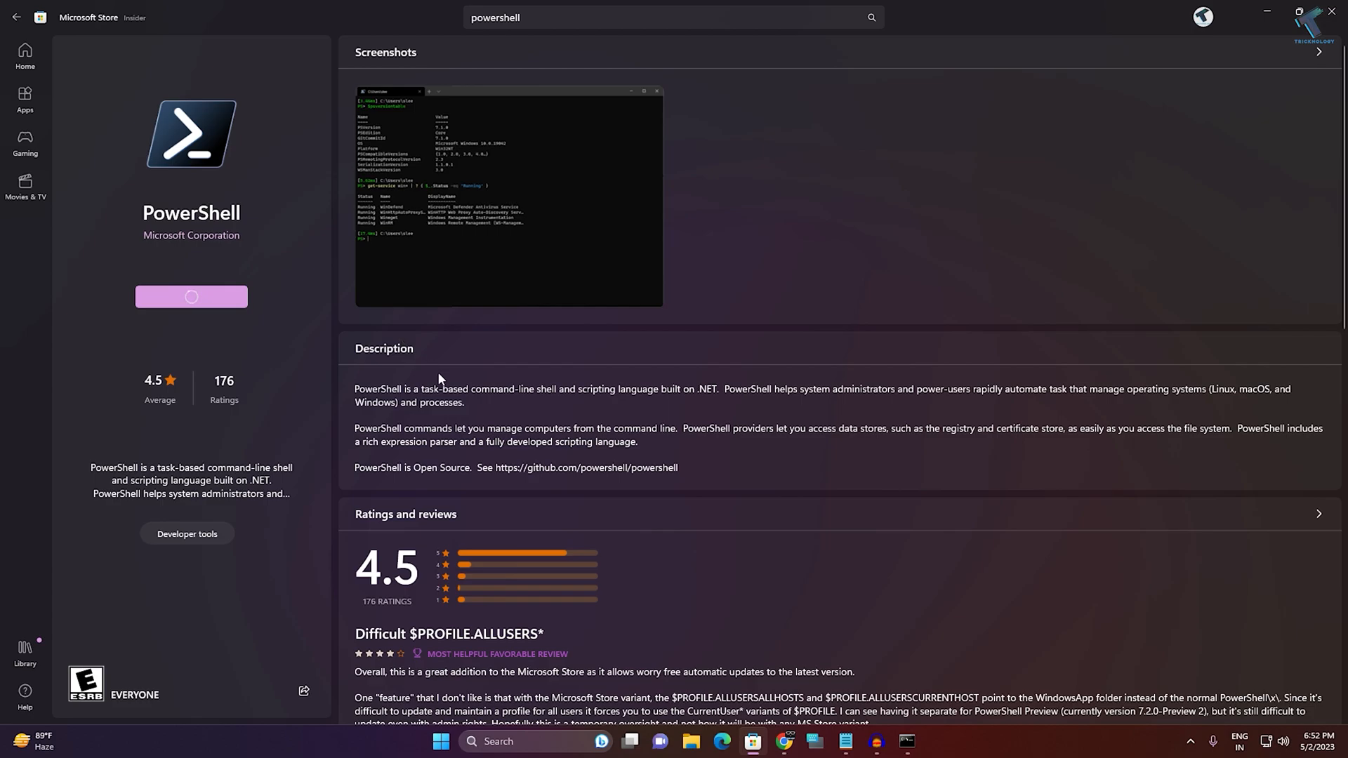
{"action": "left_click", "coordinate": [191, 297]}
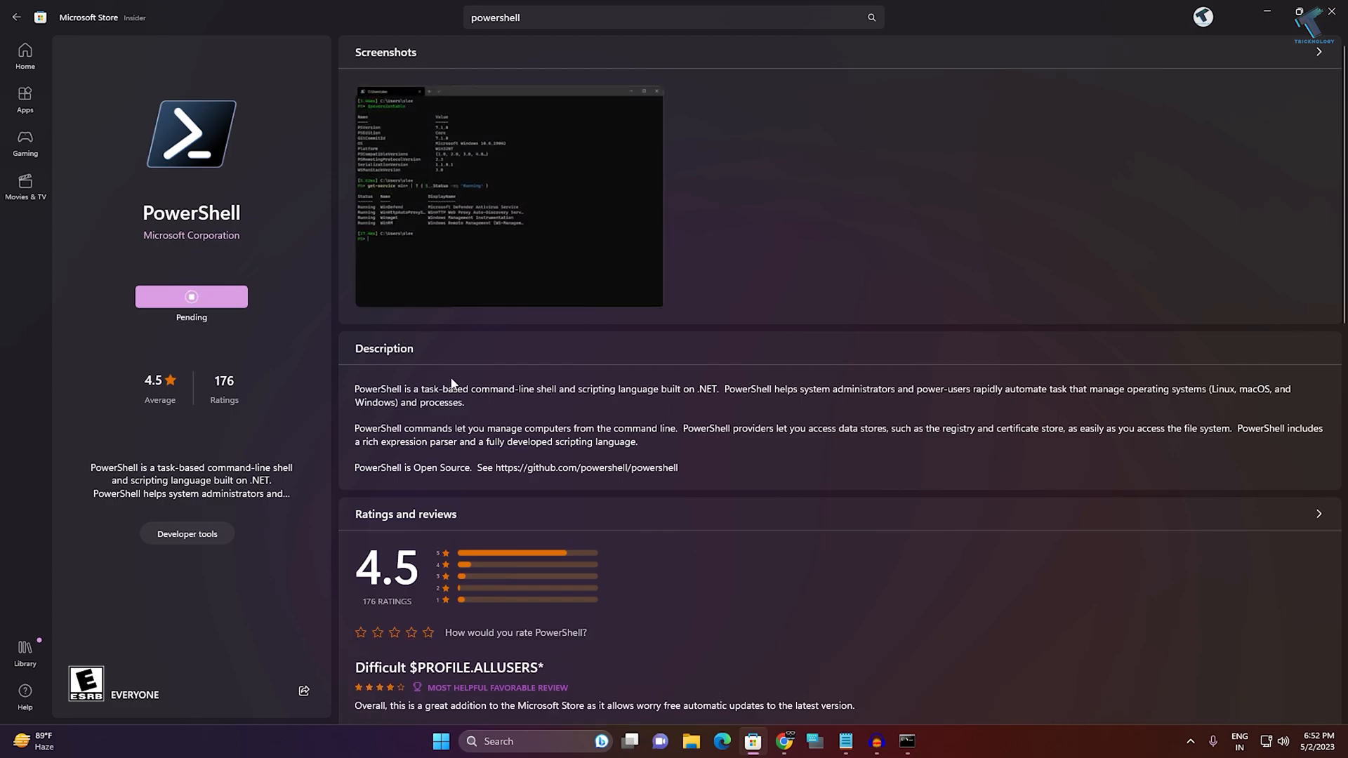